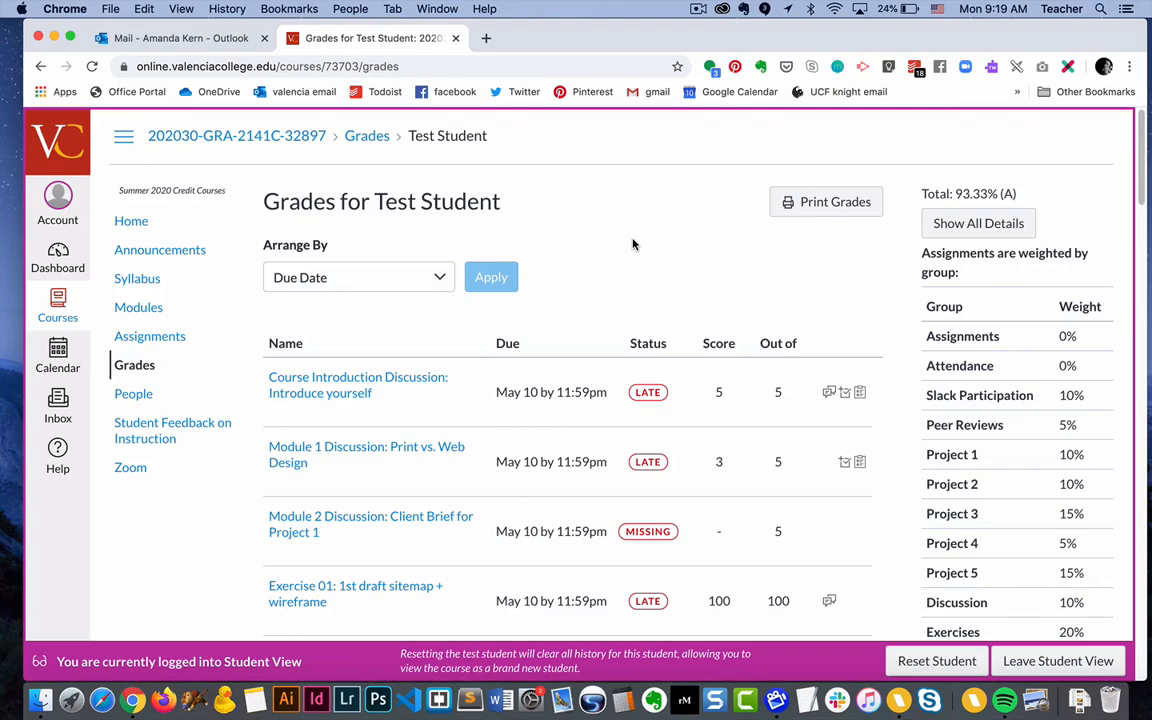
mouse_move(634, 250)
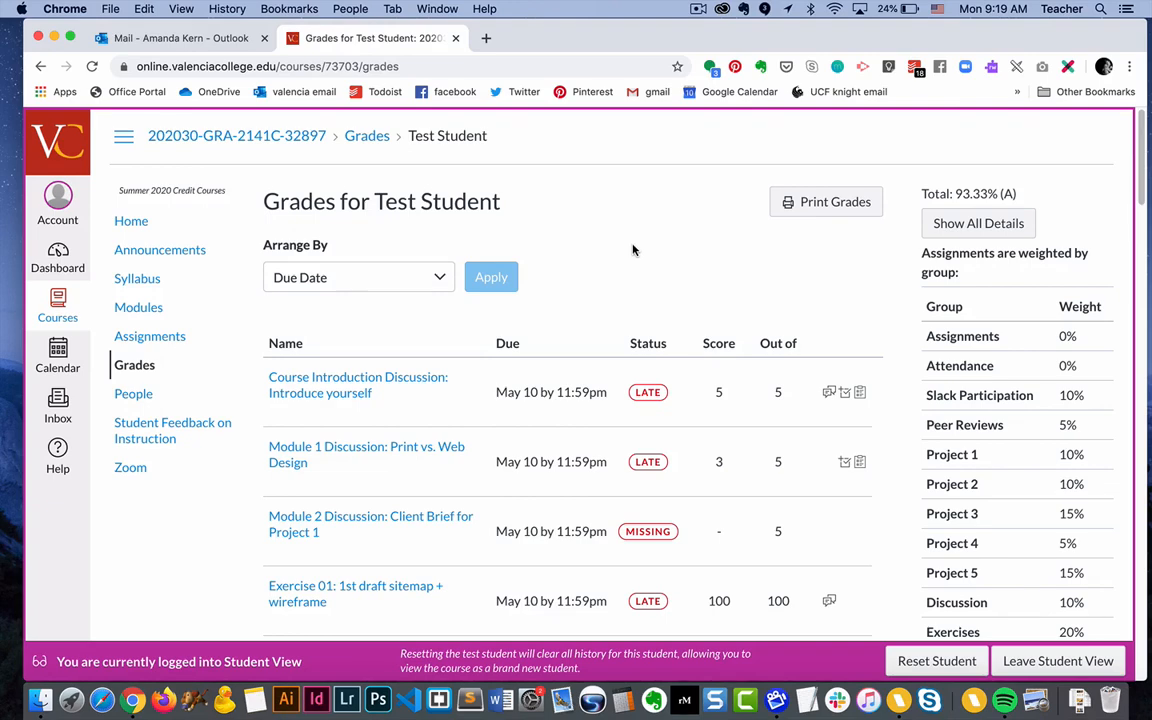
Expand the instructor's 'great work!' comment and score details on Course Introduction Discussion
scroll(down, 3)
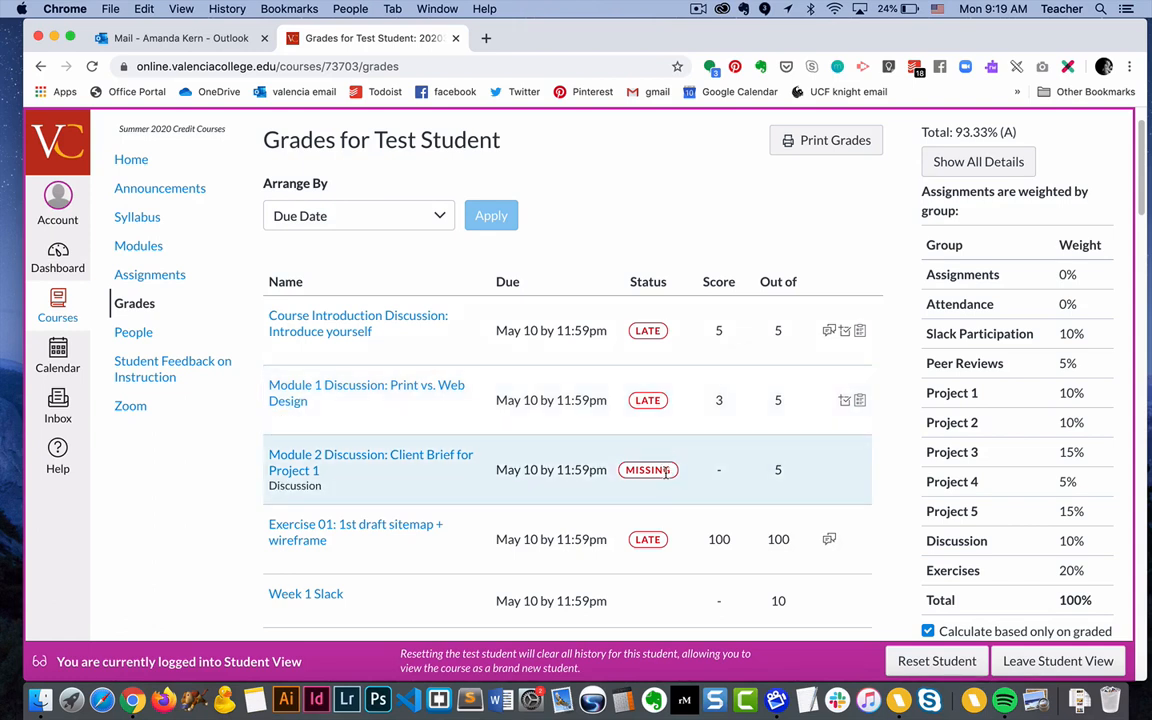
mouse_move(672, 335)
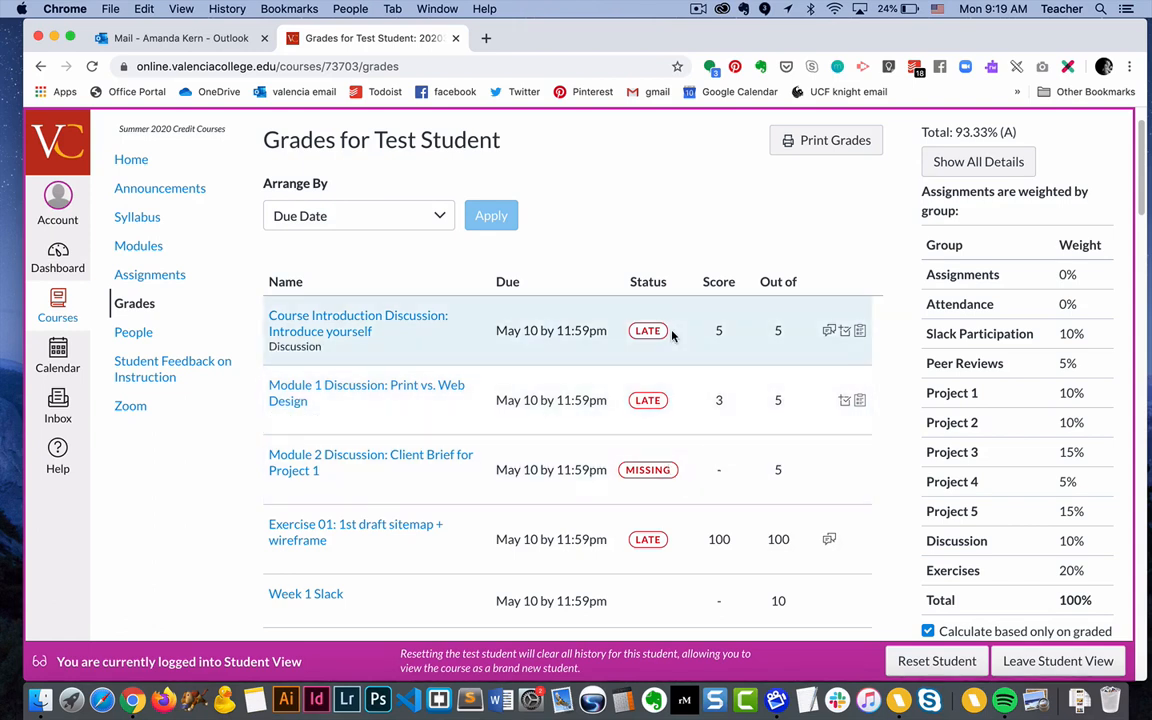
mouse_move(529, 330)
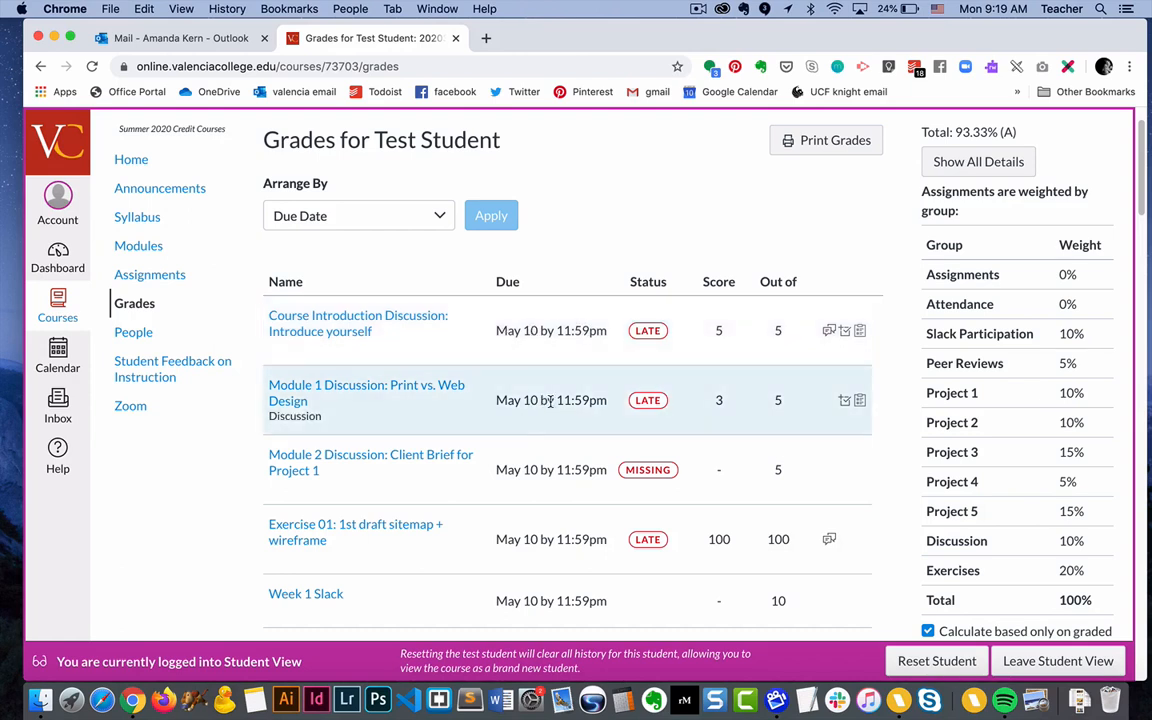
mouse_move(746, 341)
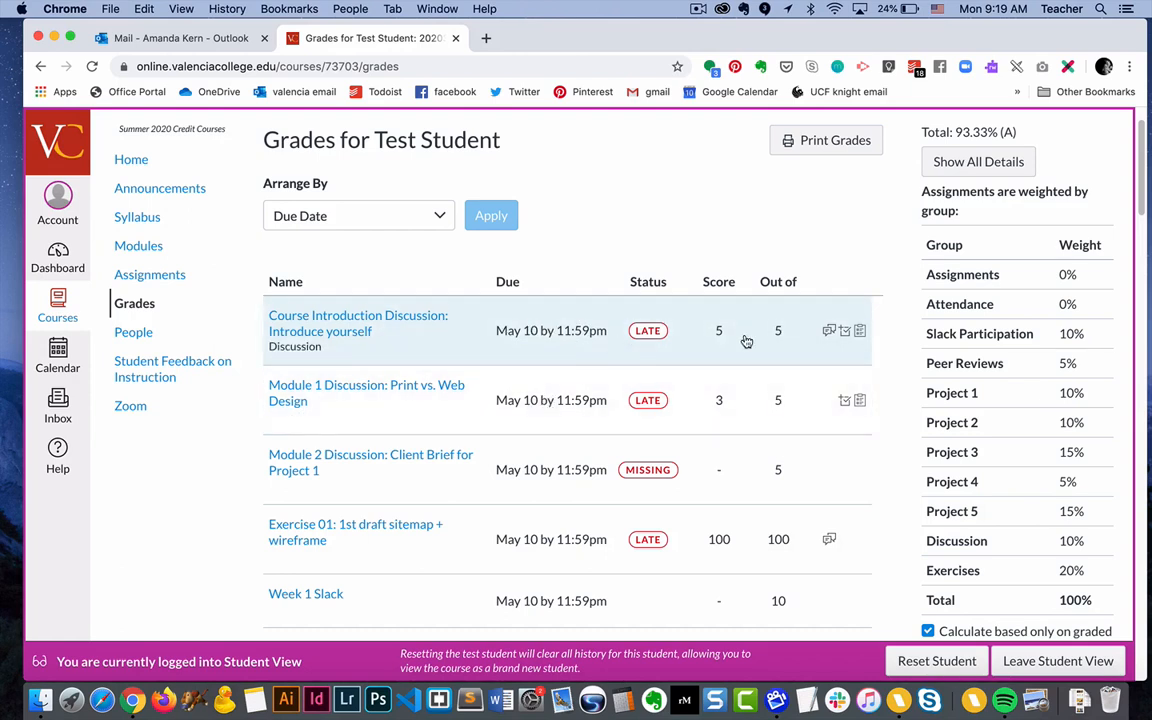
mouse_move(828, 331)
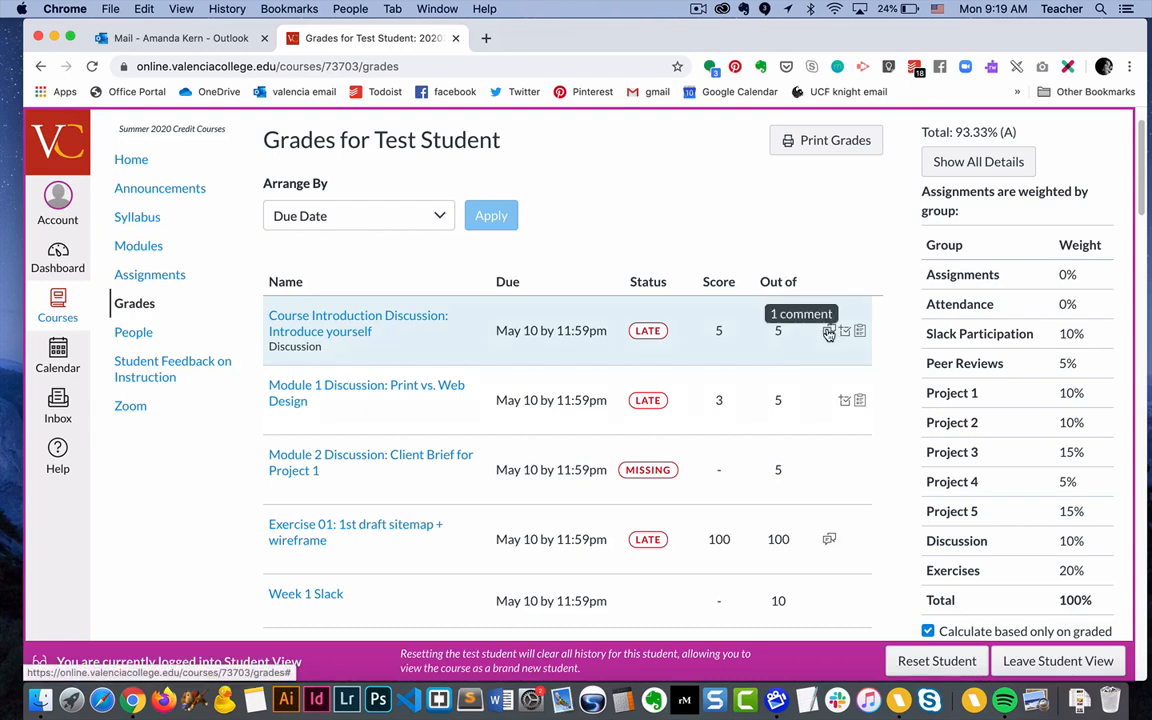
click(828, 331)
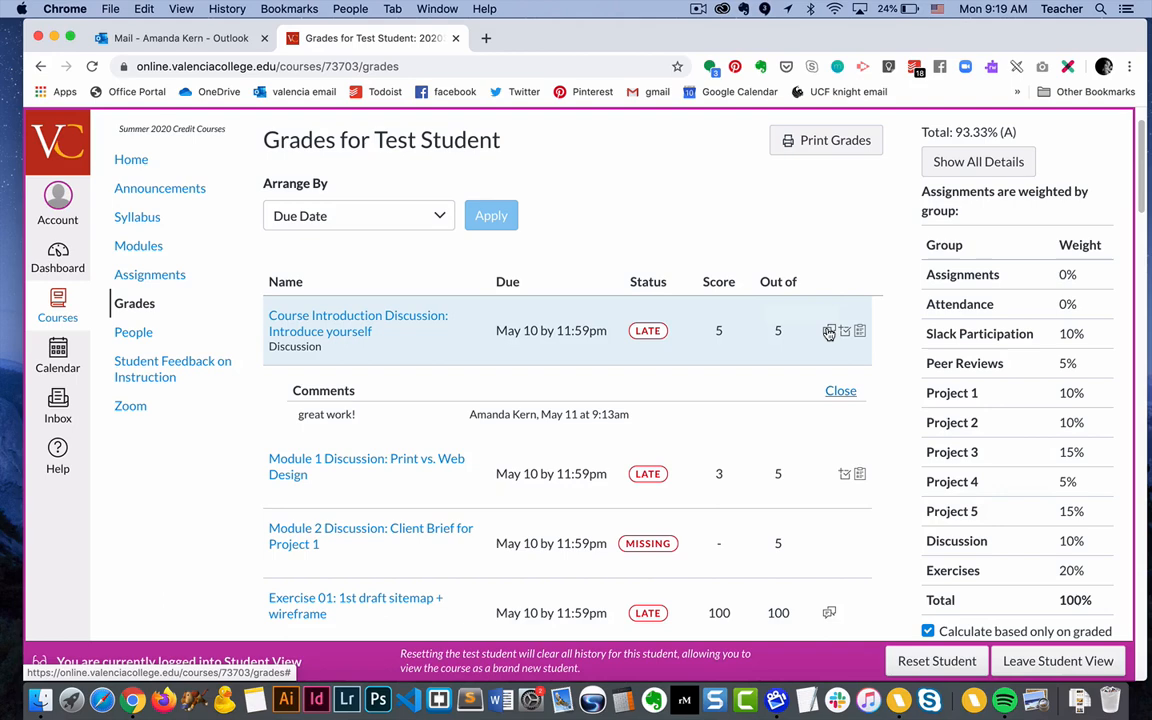
mouse_move(843, 338)
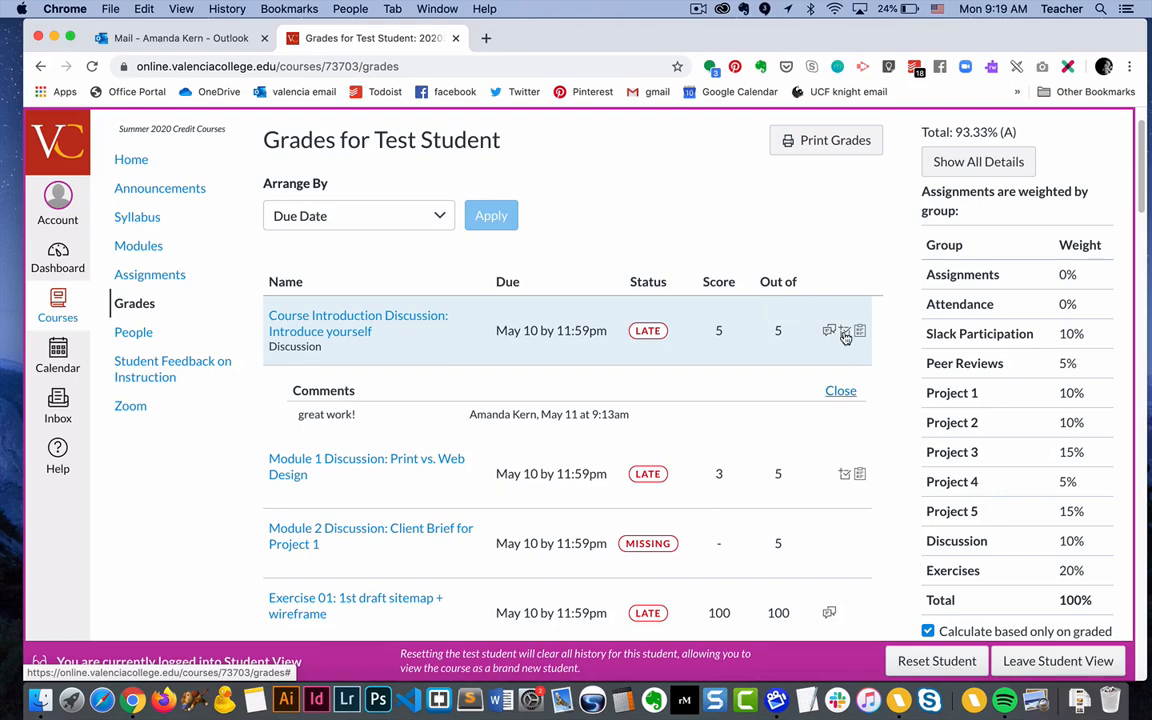
click(843, 331)
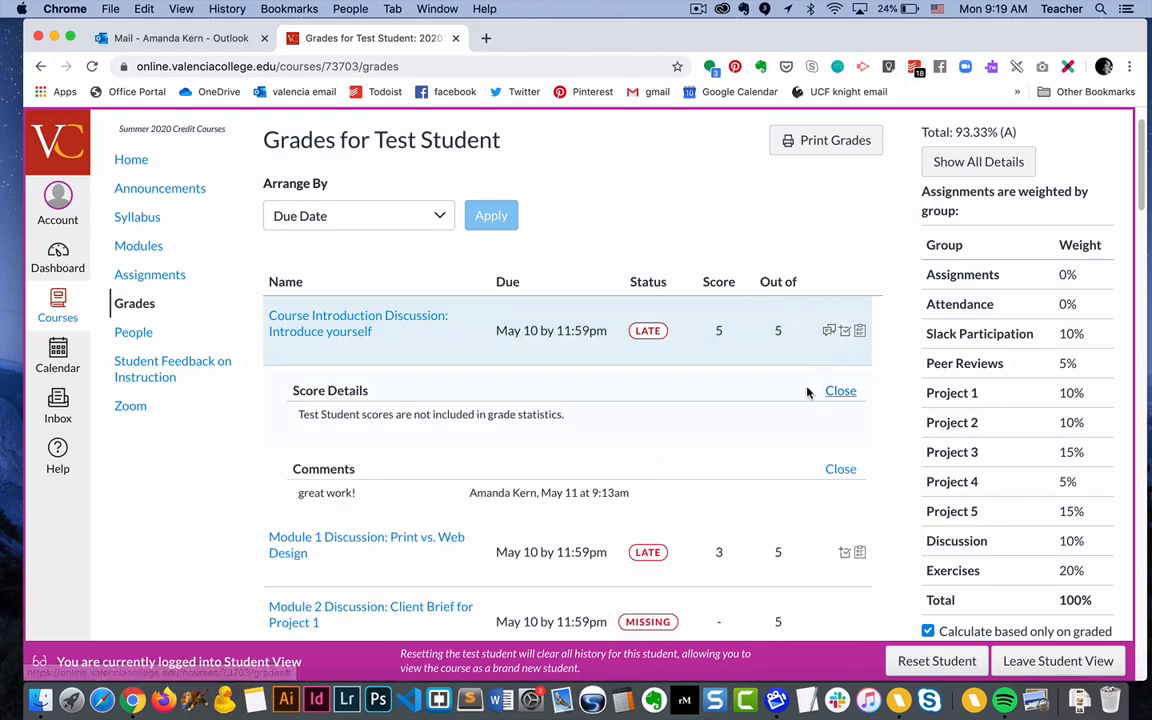
scroll(down, 3)
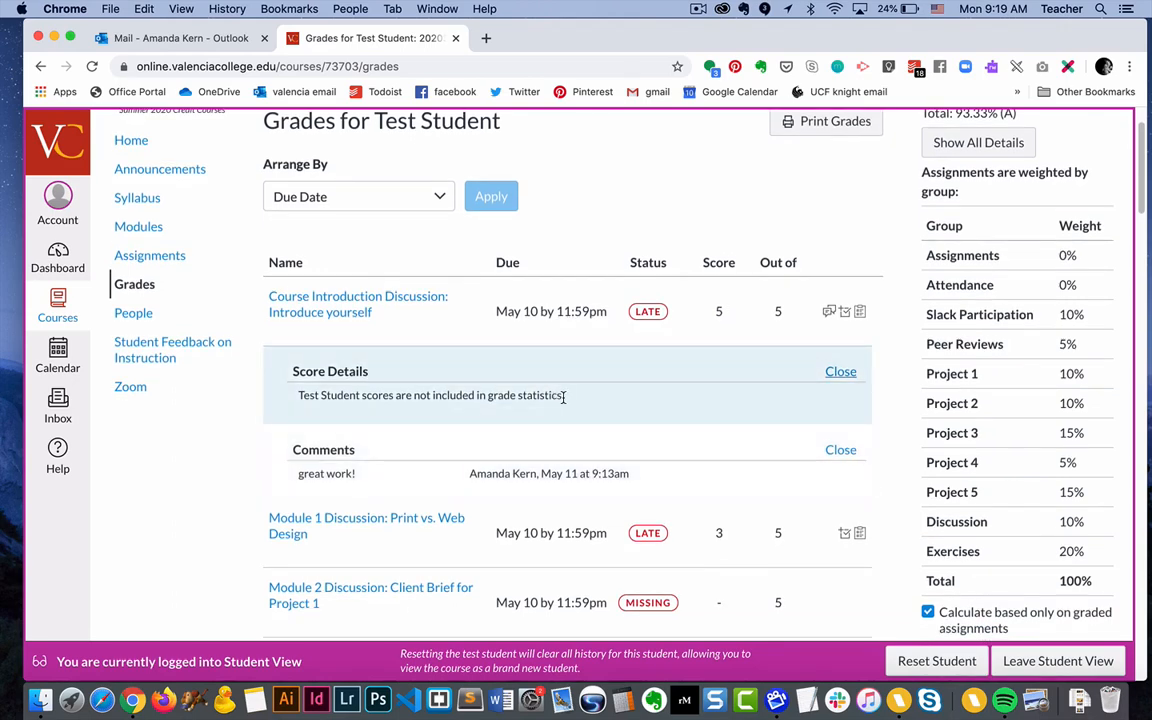
mouse_move(566, 403)
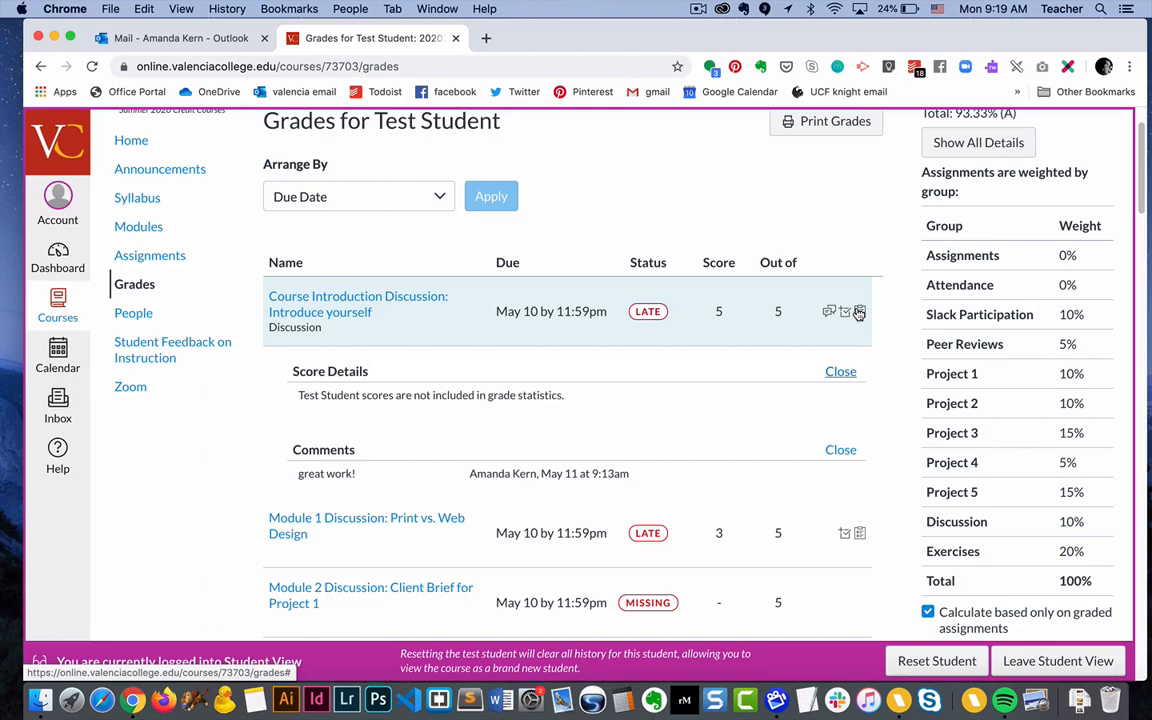
mouse_move(859, 313)
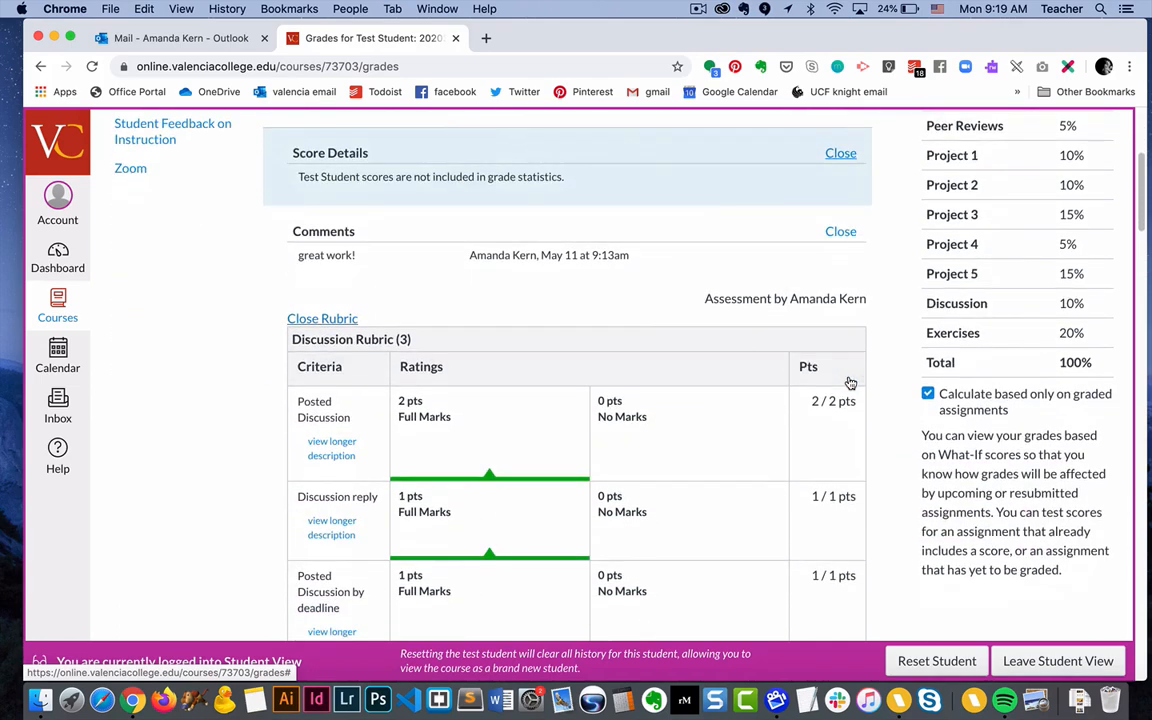
Scroll through the Discussion Rubric showing full marks on four criteria, 5 points total
scroll(down, 3)
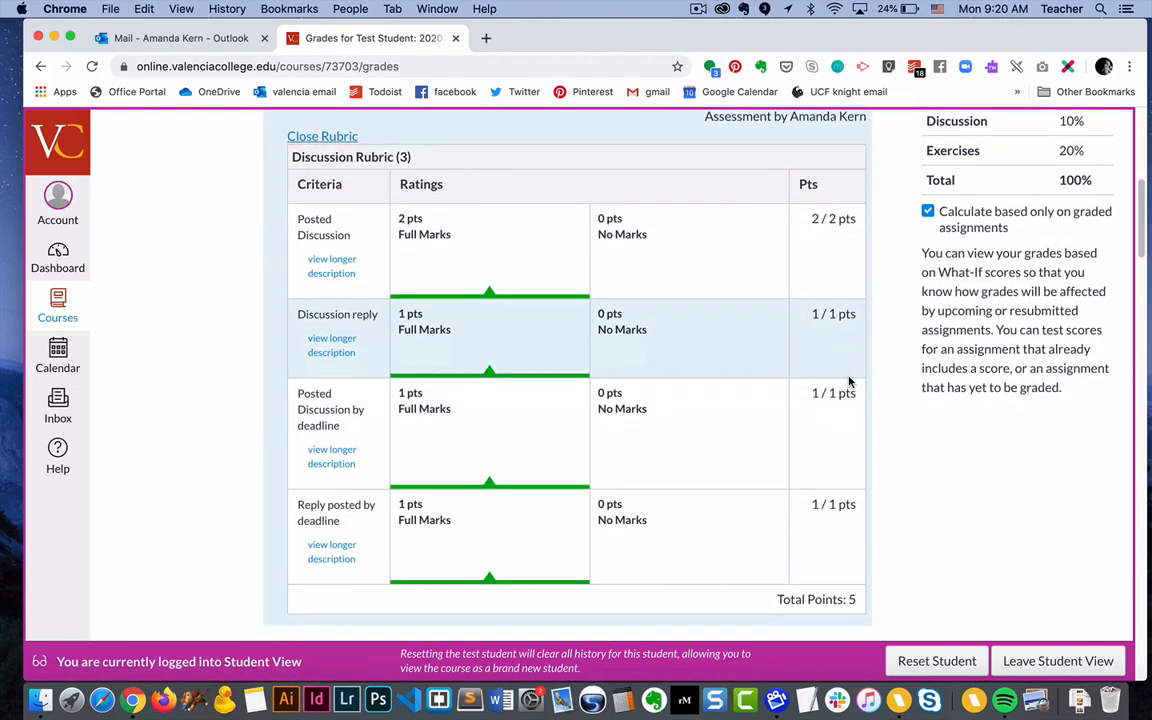
scroll(down, 3)
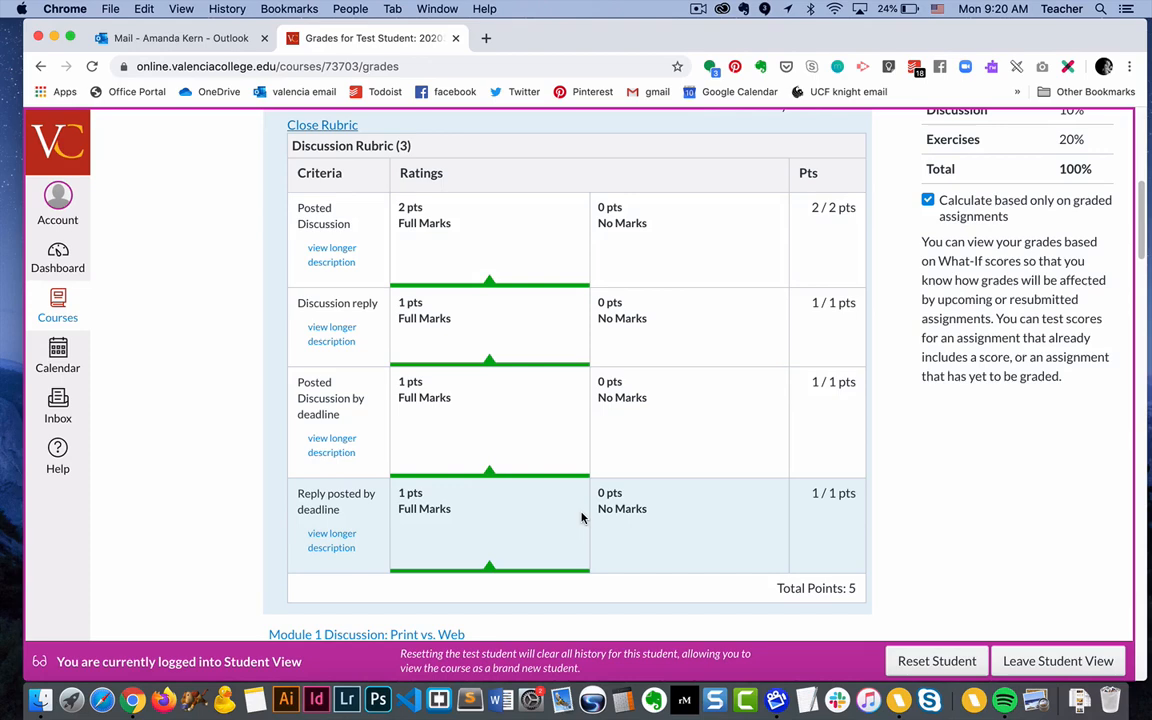
scroll(down, 3)
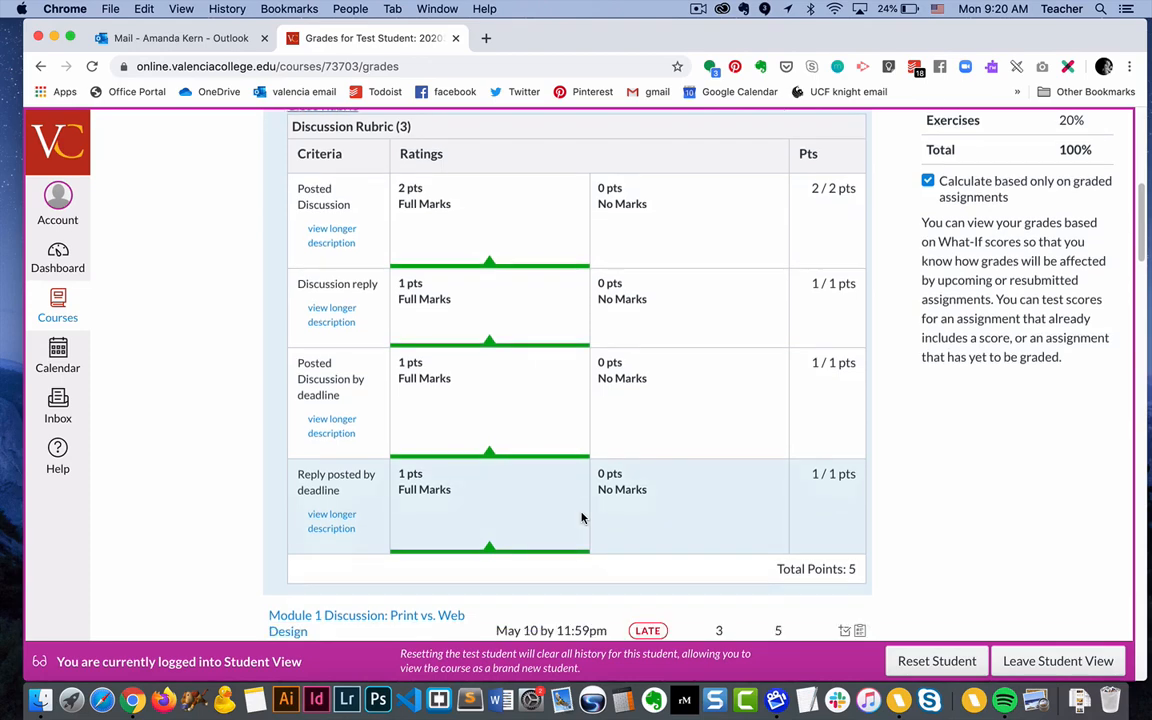
scroll(down, 3)
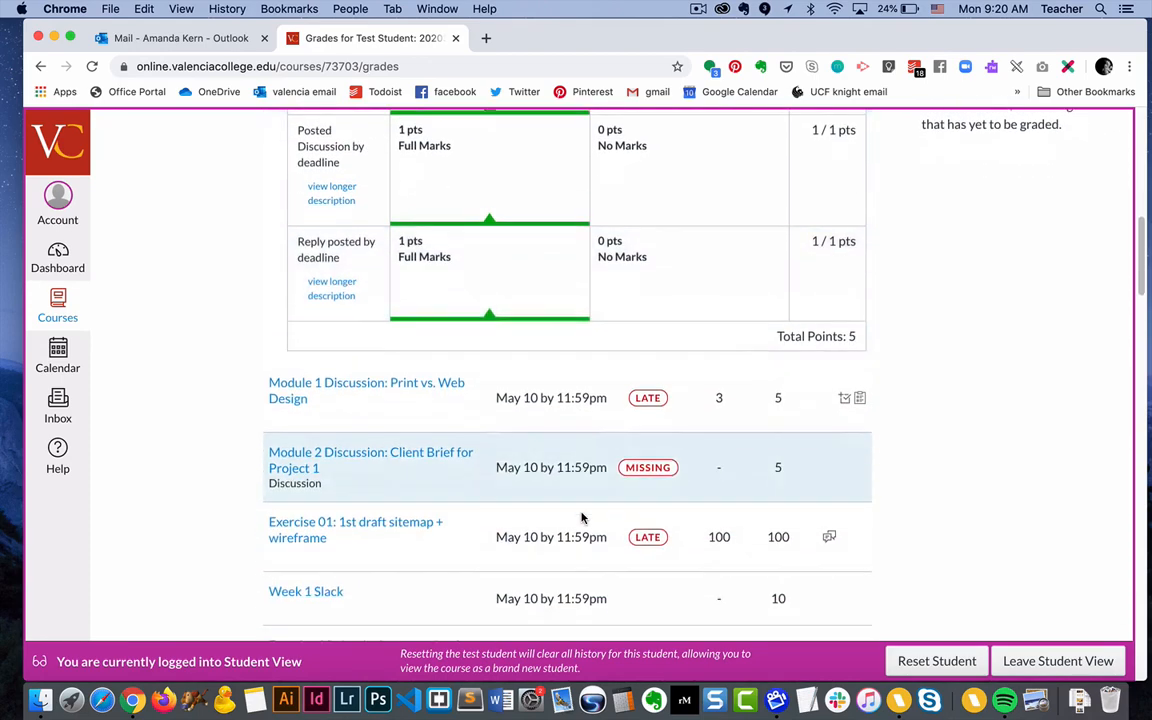
scroll(down, 3)
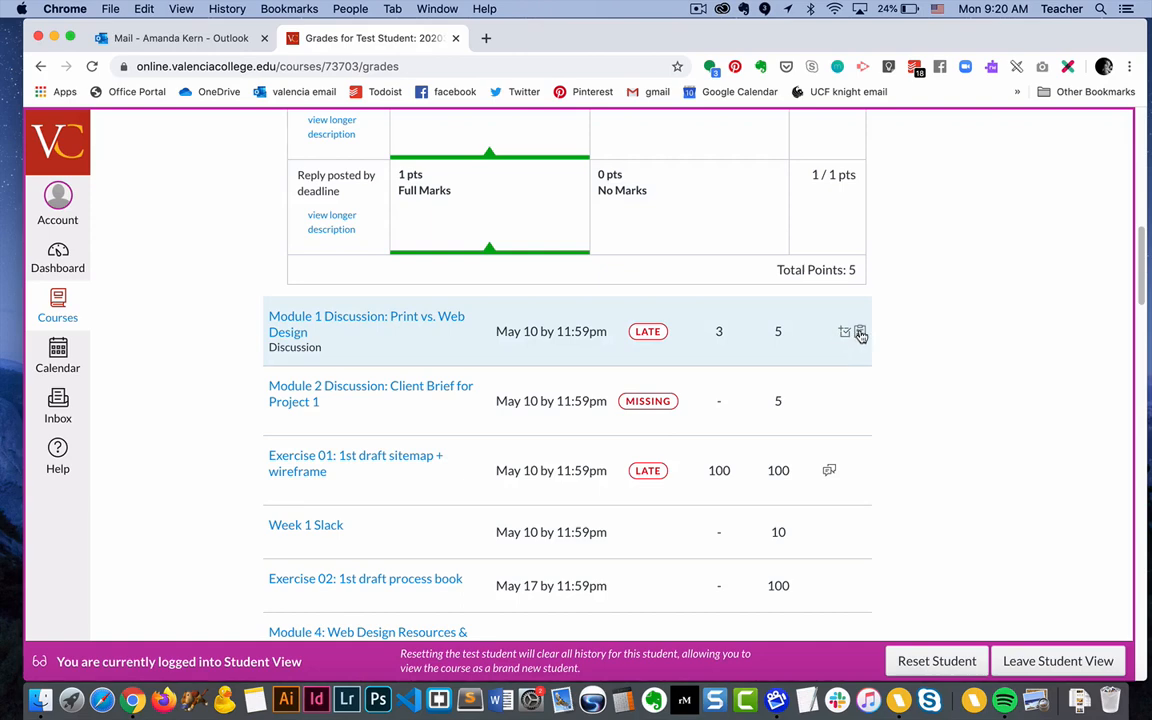
Open the Module 1 Print vs. Web Design rubric: 3 of 5 points, deadline comments
click(859, 331)
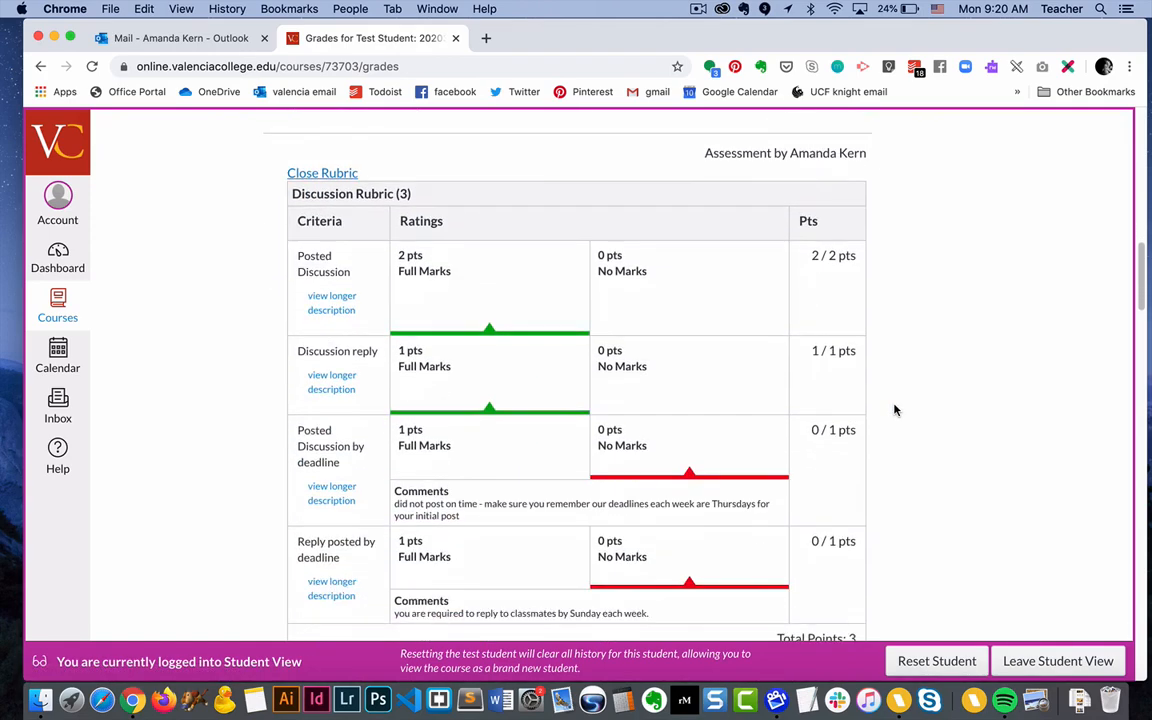
scroll(down, 3)
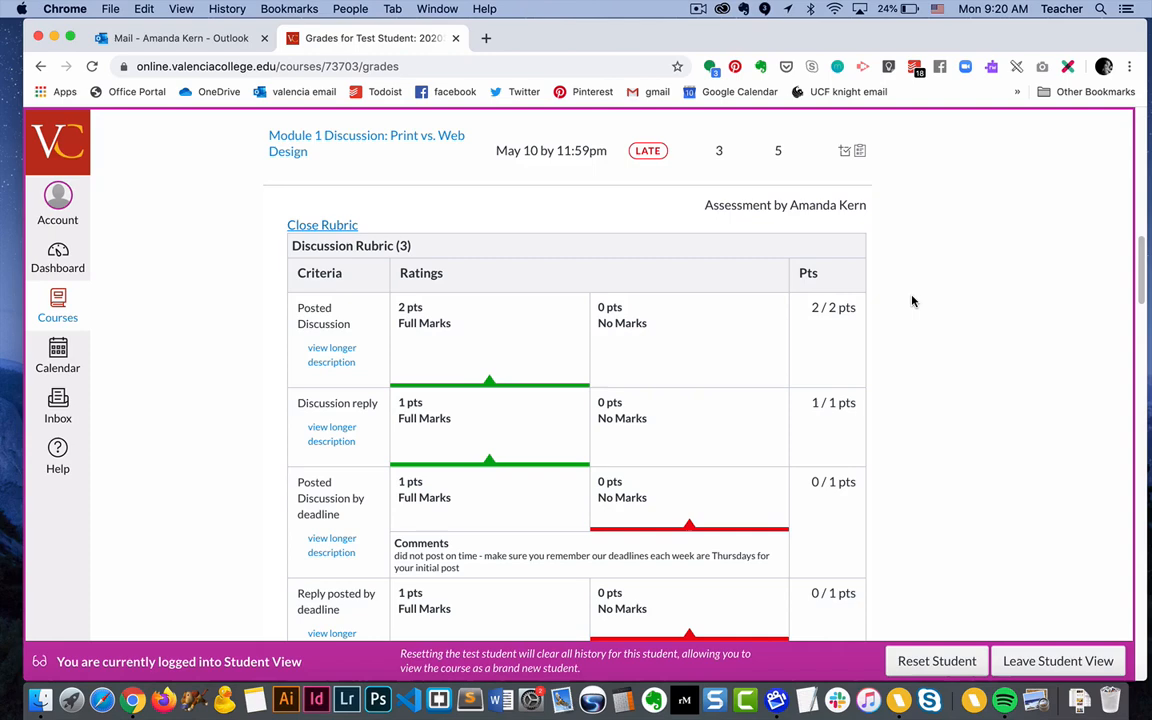
mouse_move(896, 392)
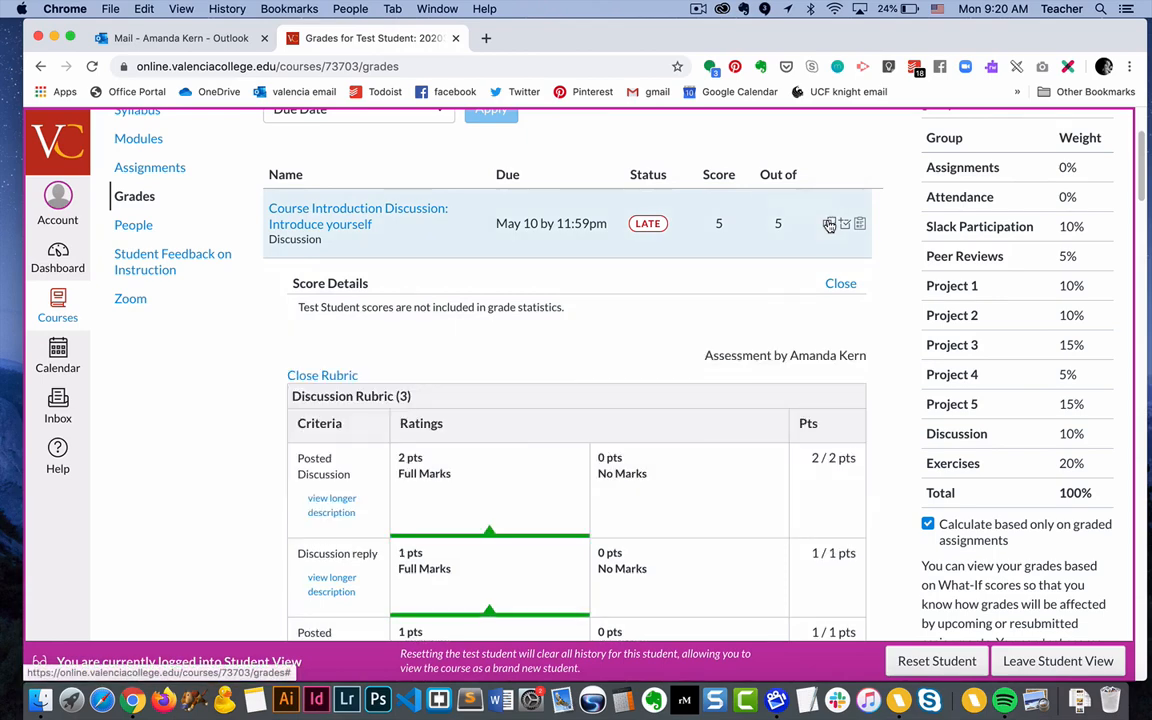
Reopen introduction comments and scroll down to the Exercise 01 sitemap + wireframe row
click(828, 223)
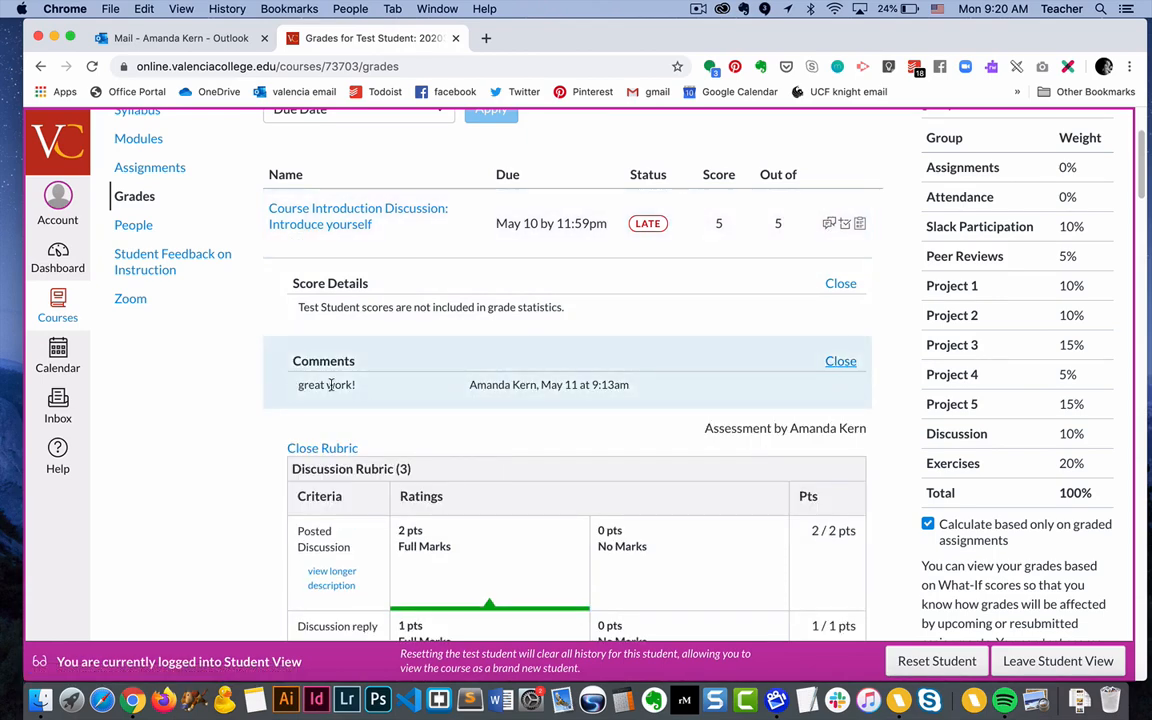
scroll(down, 3)
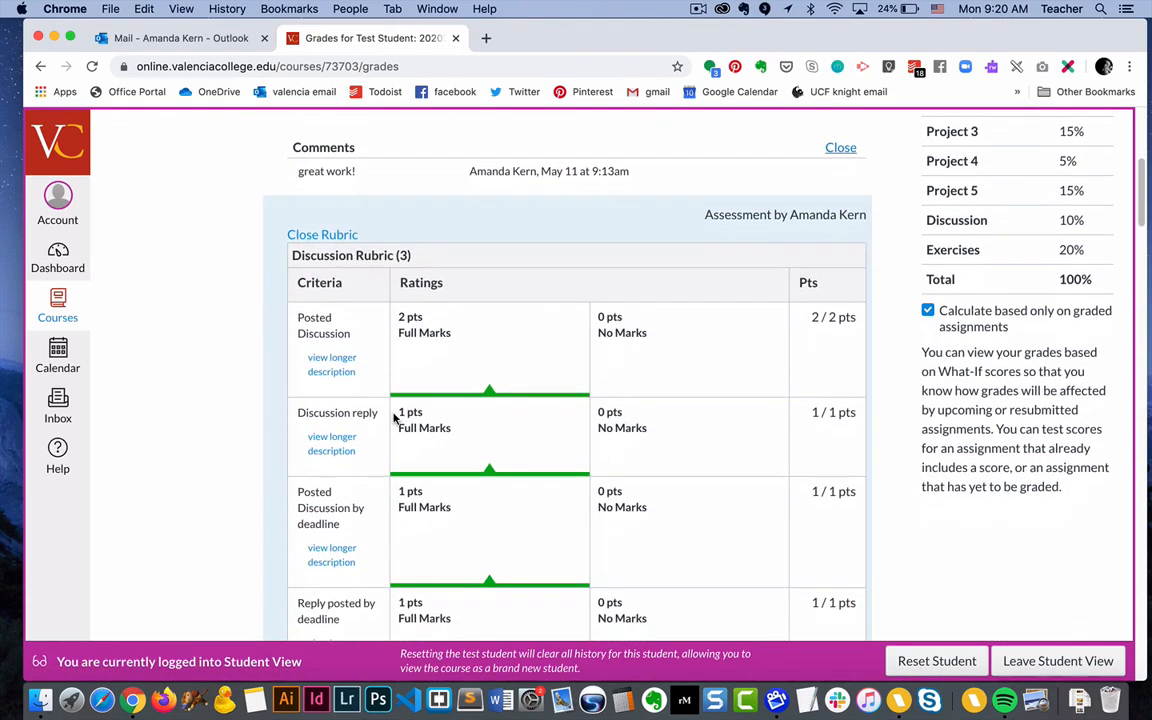
scroll(down, 3)
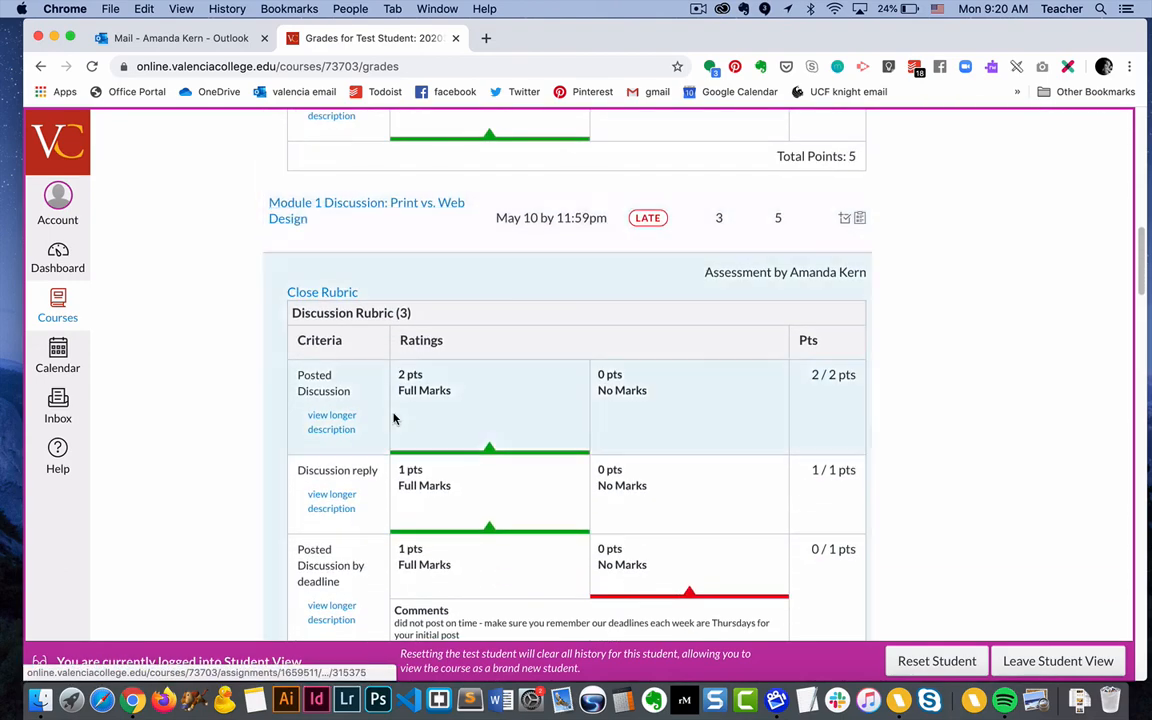
scroll(down, 3)
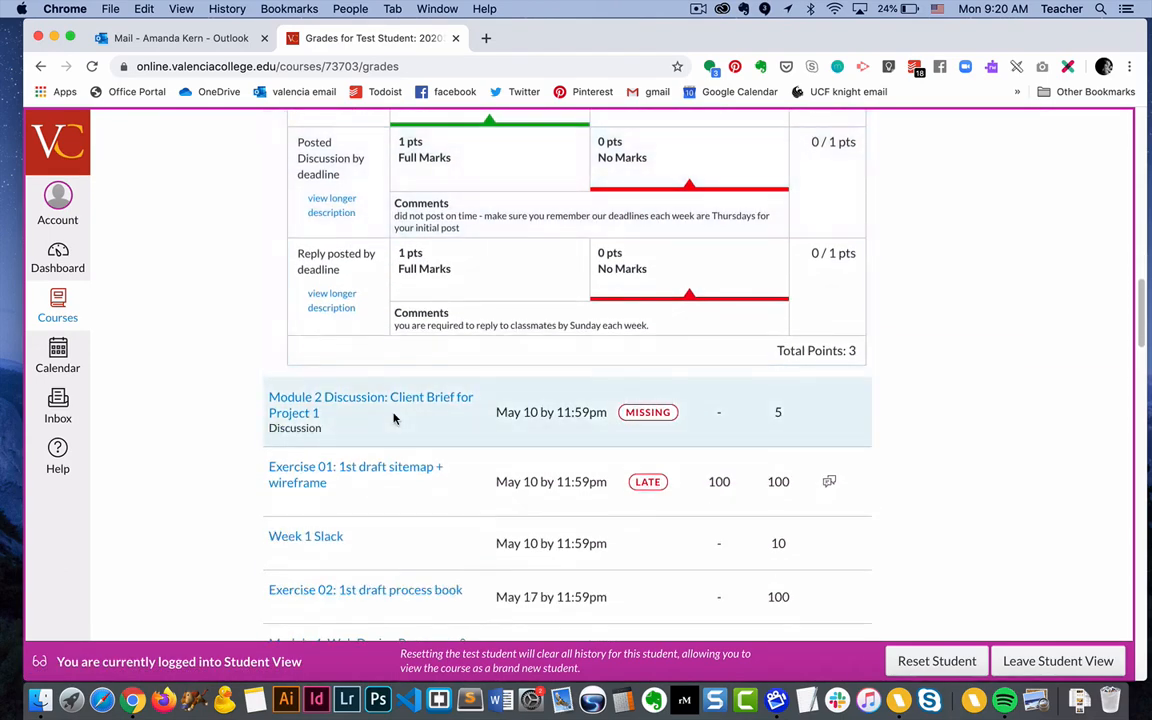
scroll(down, 3)
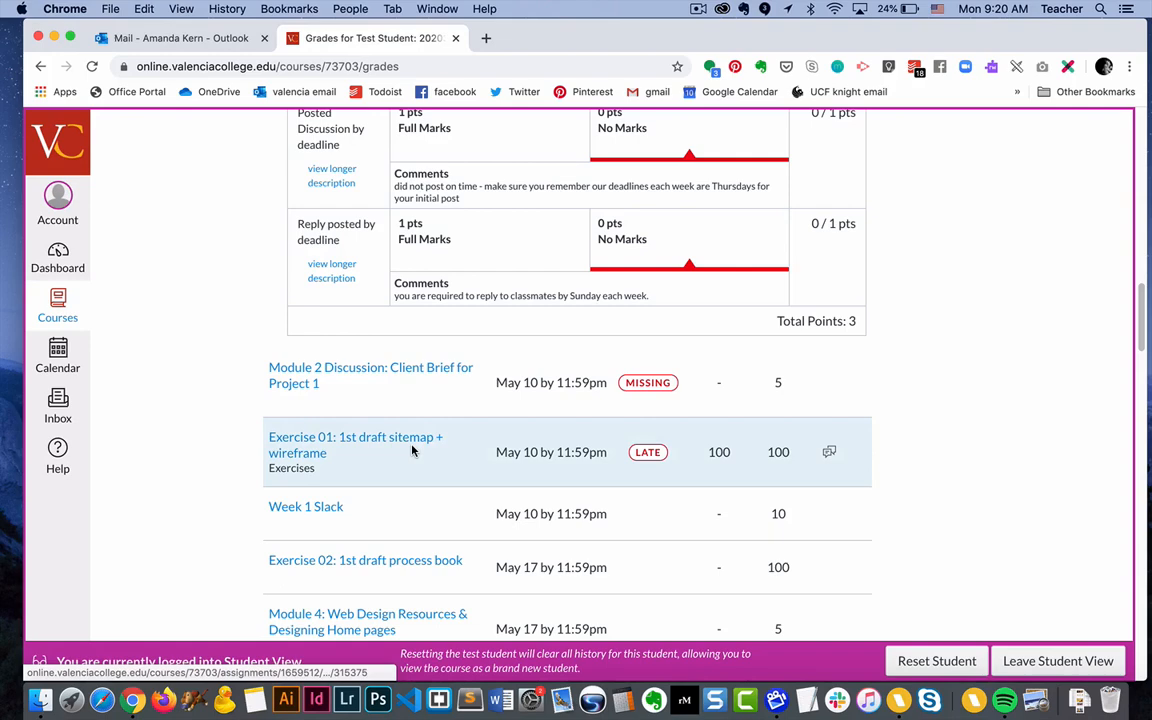
mouse_move(829, 452)
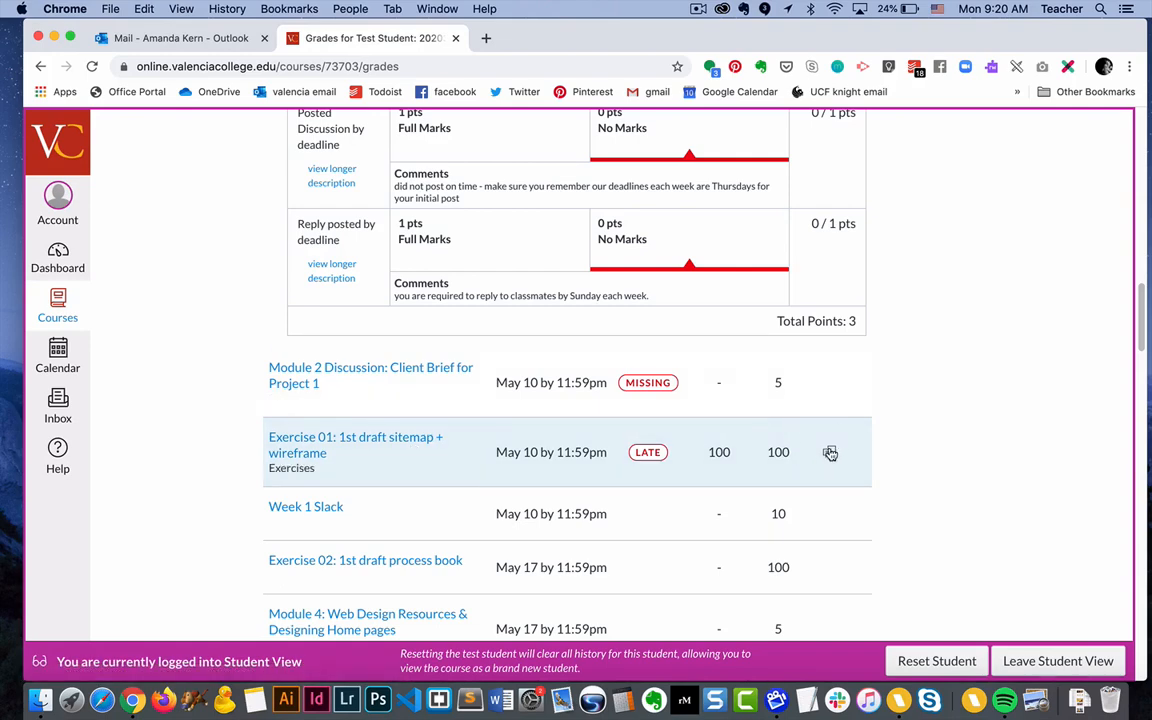
Show Exercise 01's instructor comment and follow the sitemap + wireframe assignment link
click(830, 452)
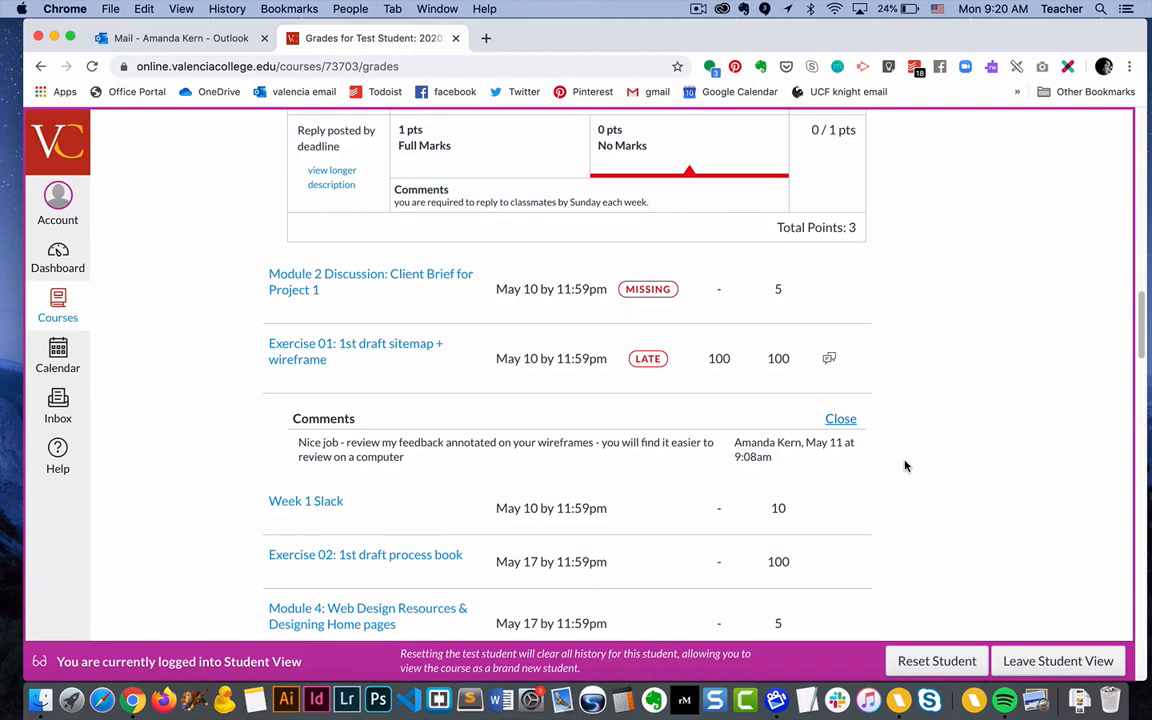
mouse_move(923, 447)
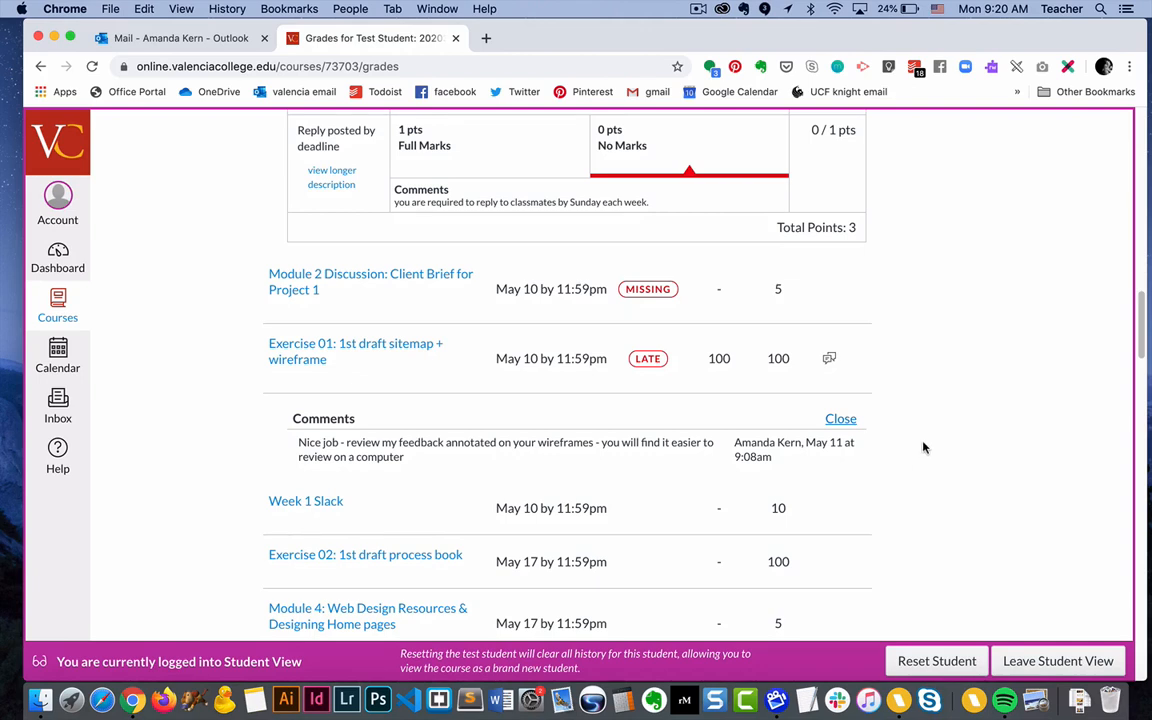
mouse_move(941, 438)
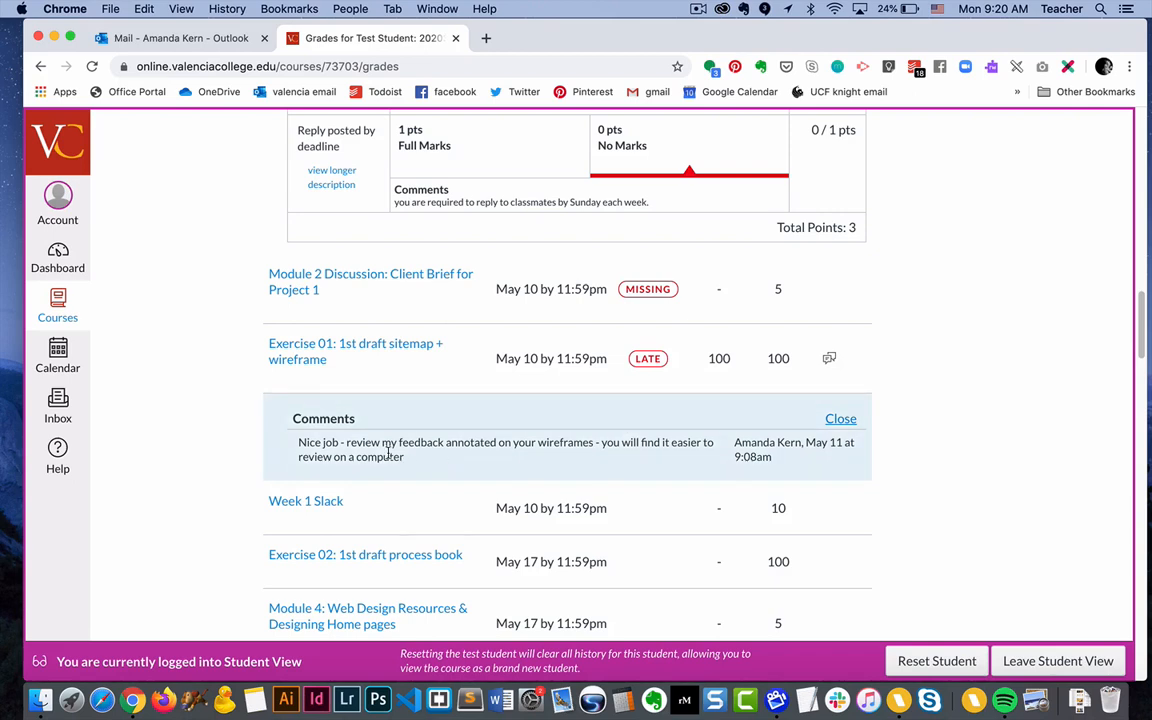
mouse_move(347, 445)
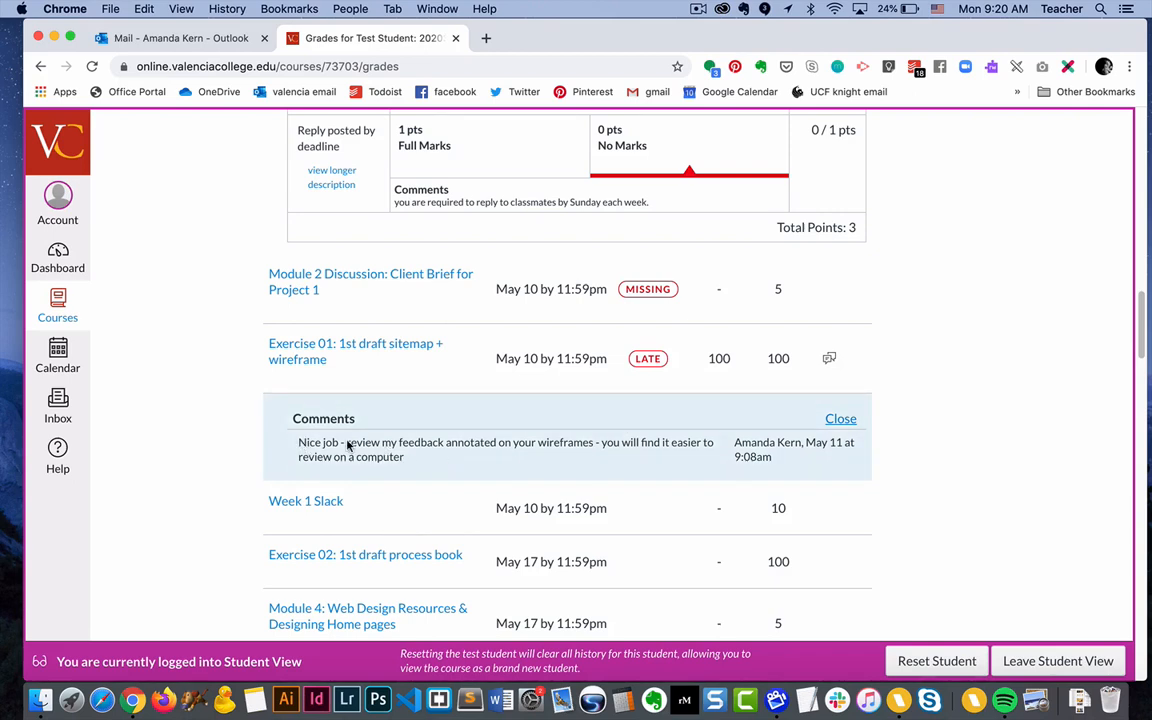
mouse_move(464, 445)
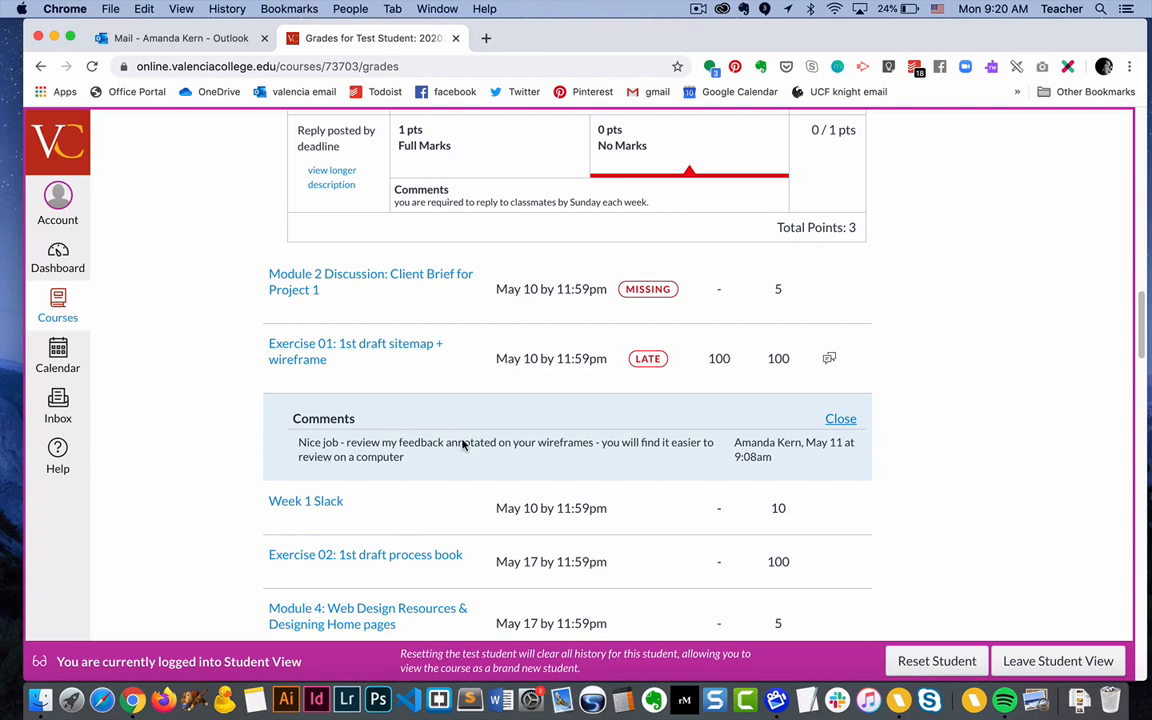
mouse_move(471, 447)
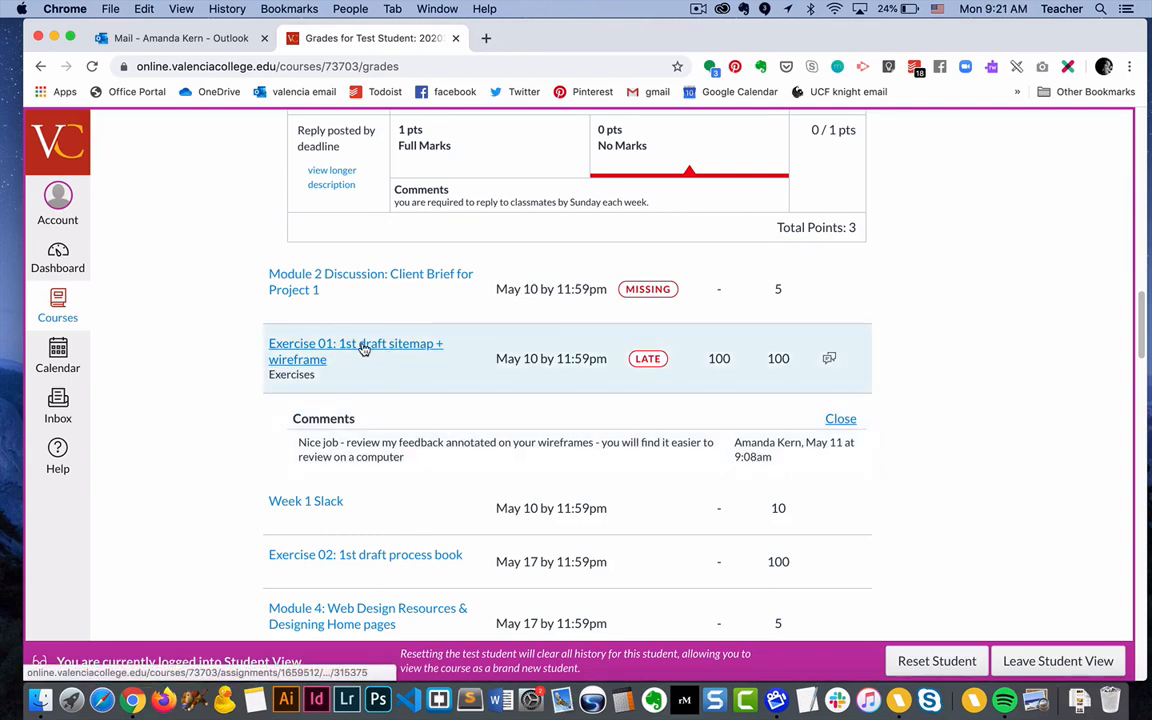
click(355, 350)
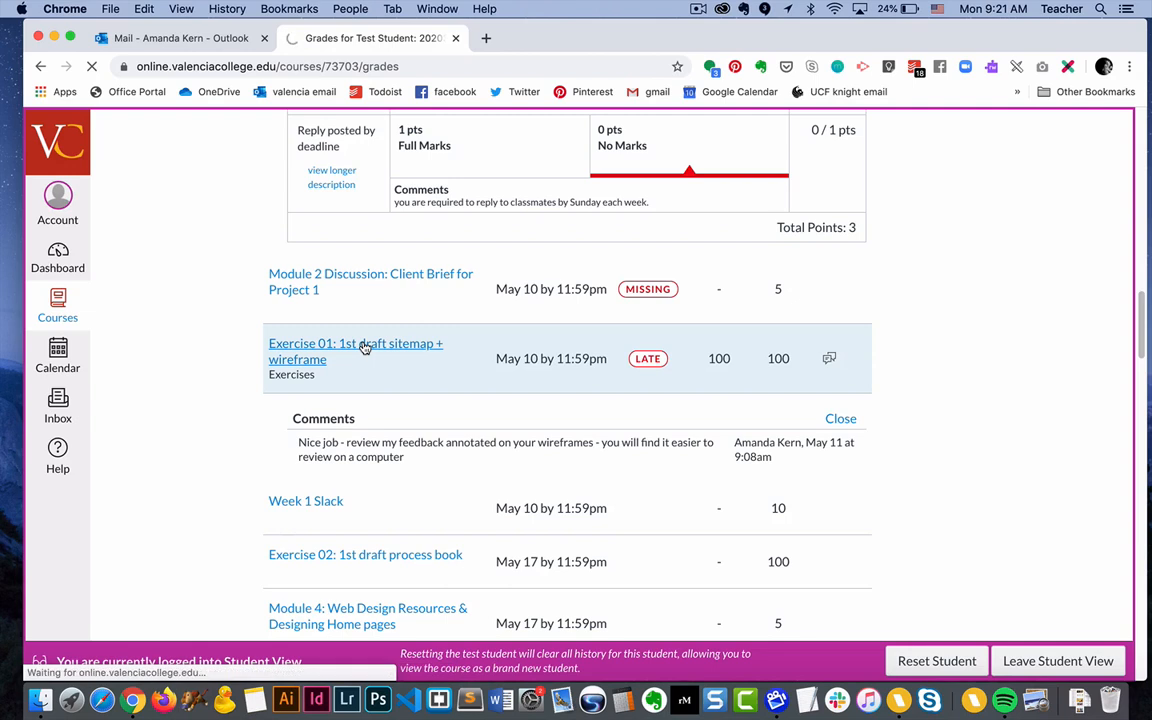
Open View Feedback for Wireframe - HOME 1.png on Exercise 01's 100/100 submission
click(355, 343)
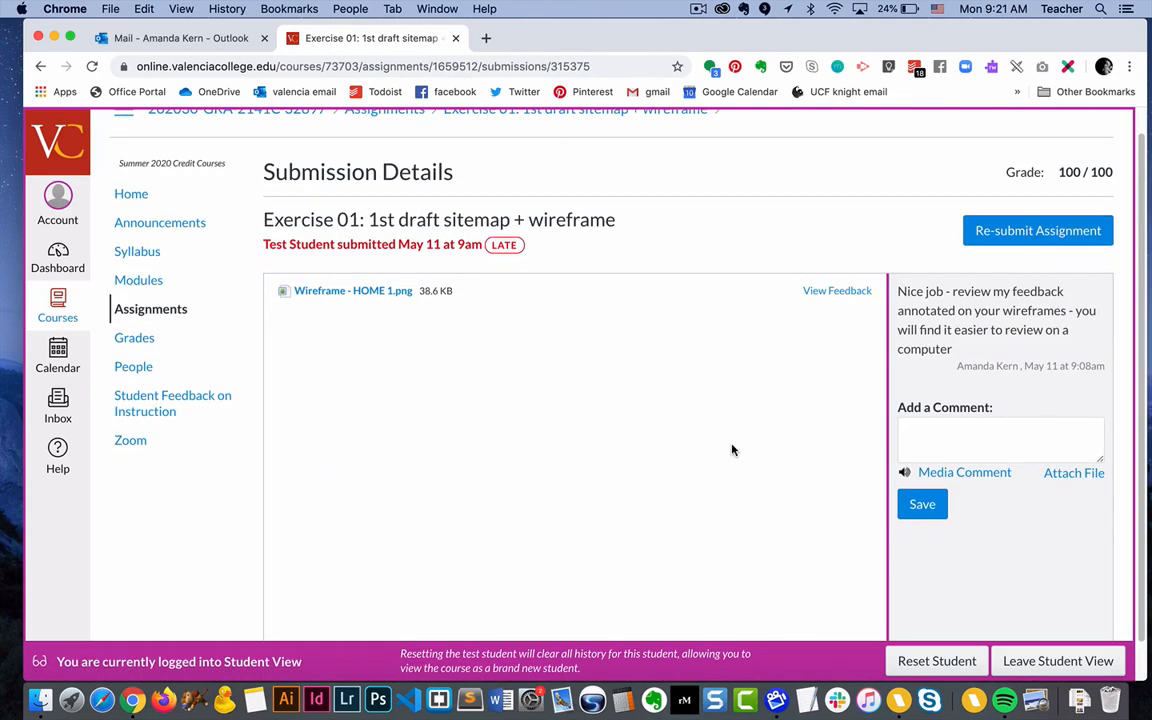
mouse_move(813, 308)
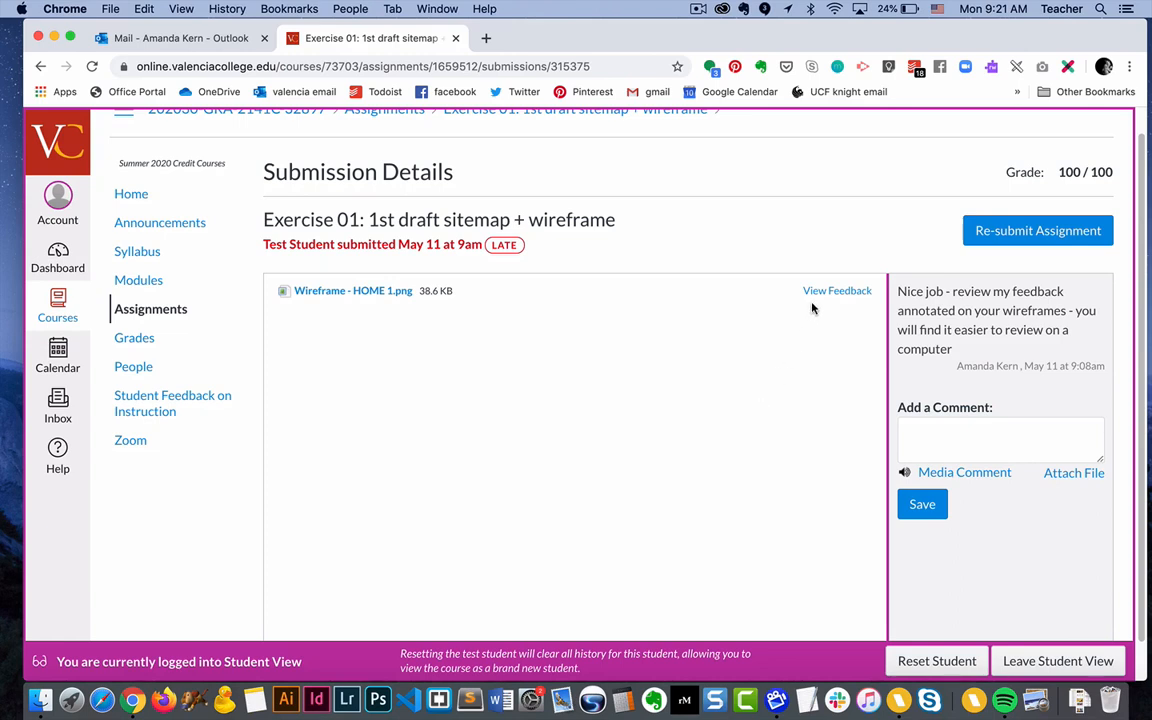
mouse_move(833, 291)
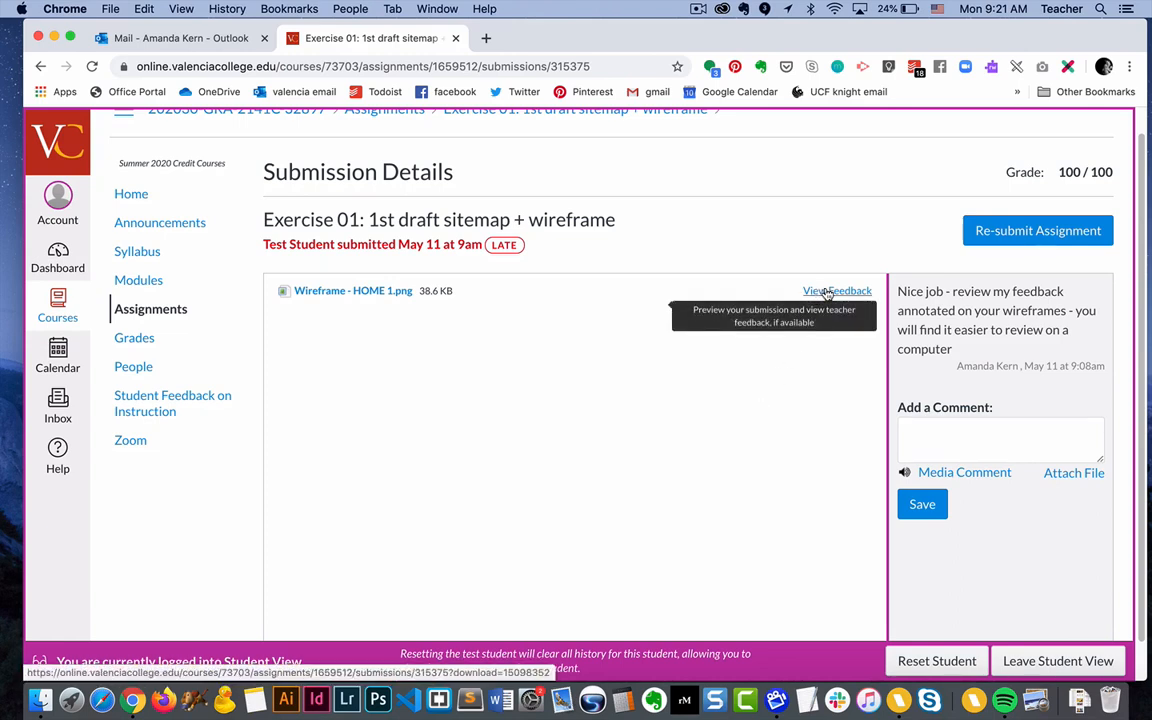
click(837, 290)
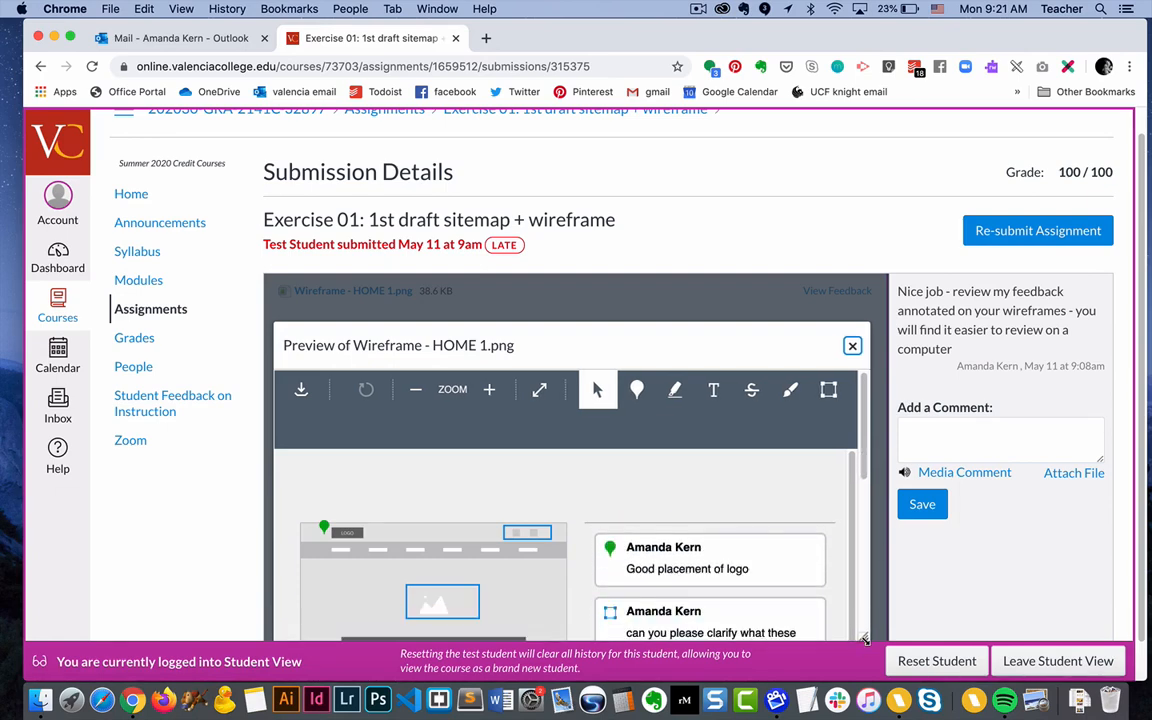
Scroll the annotated Wireframe - HOME 1.png preview and its comment cards
scroll(down, 3)
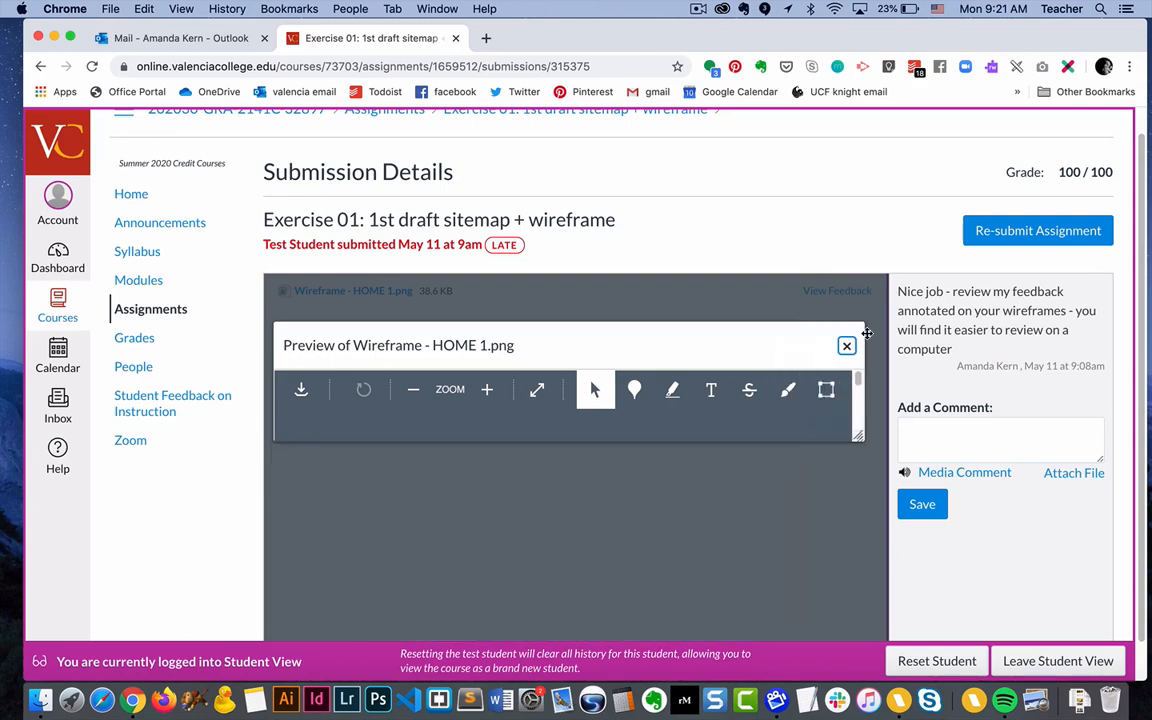
mouse_move(808, 421)
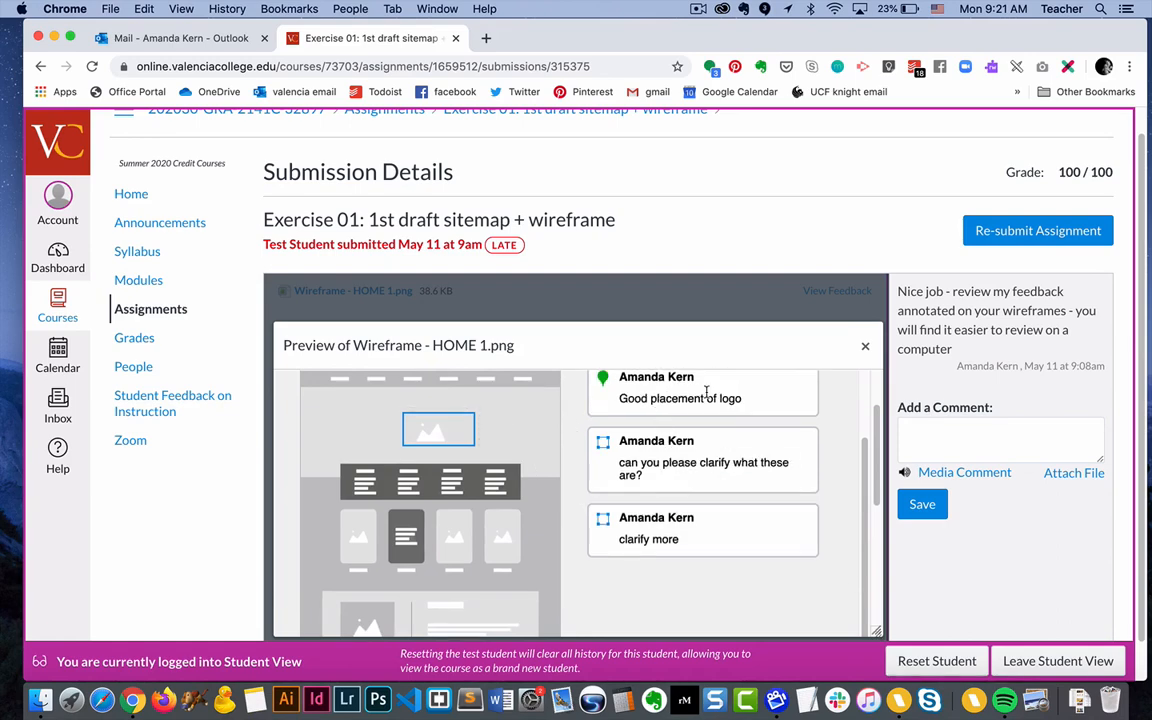
mouse_move(713, 385)
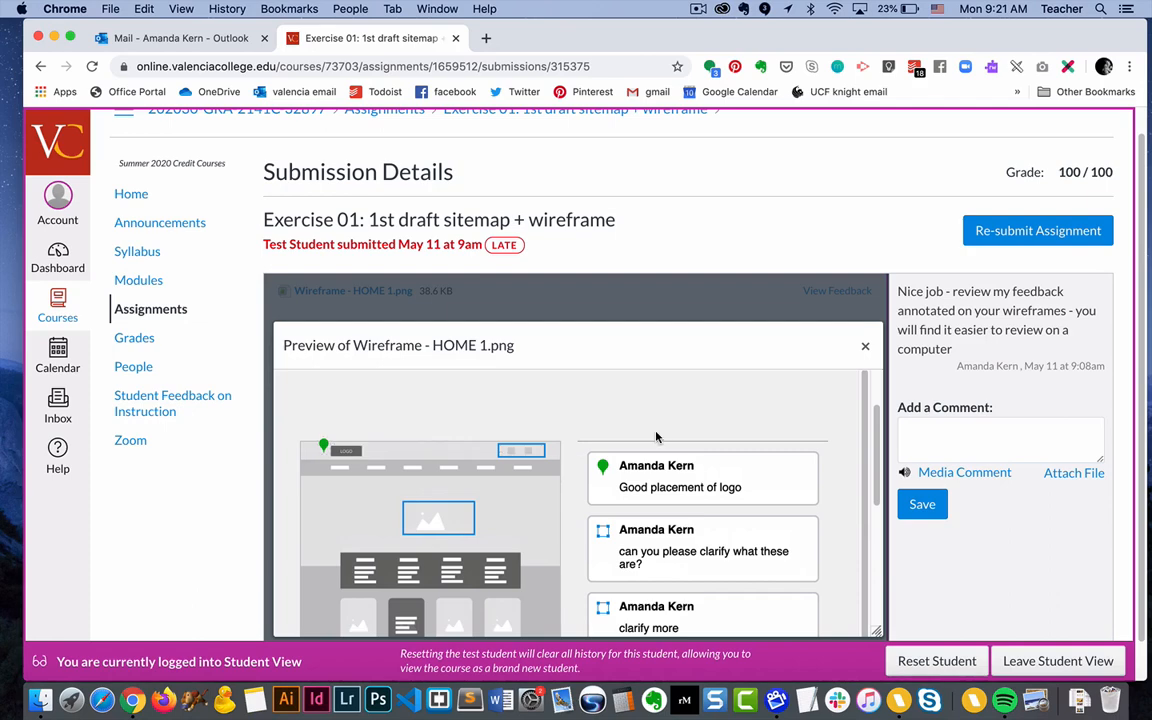
mouse_move(654, 450)
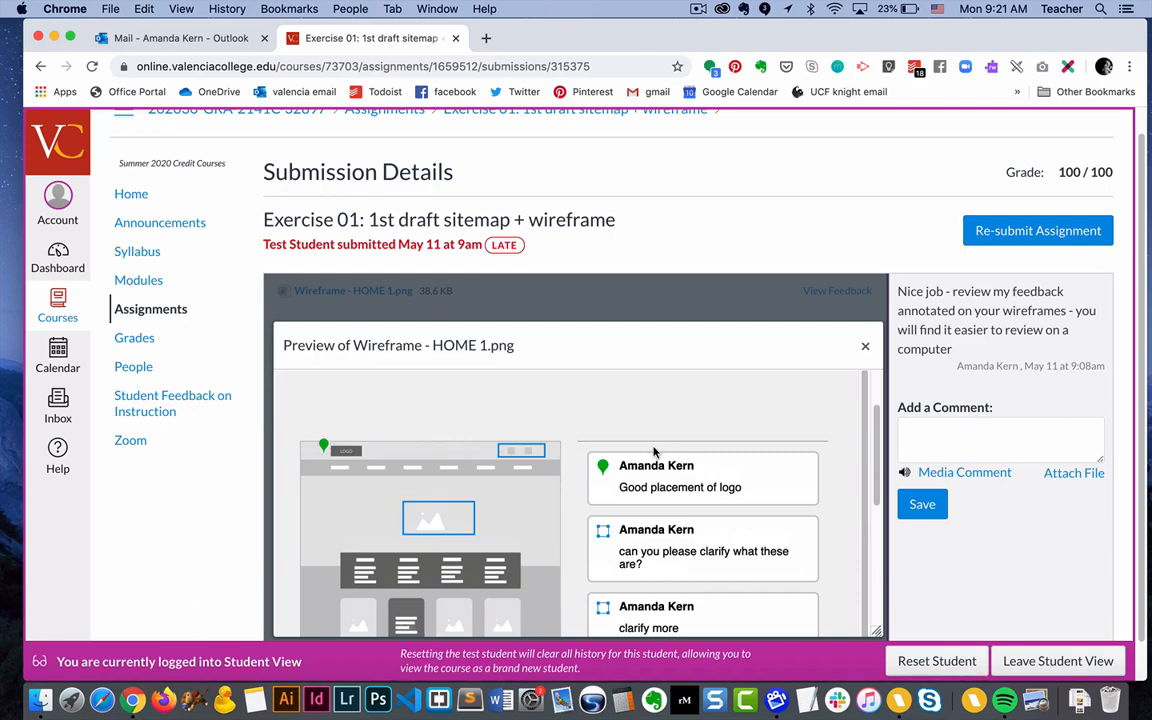
mouse_move(721, 421)
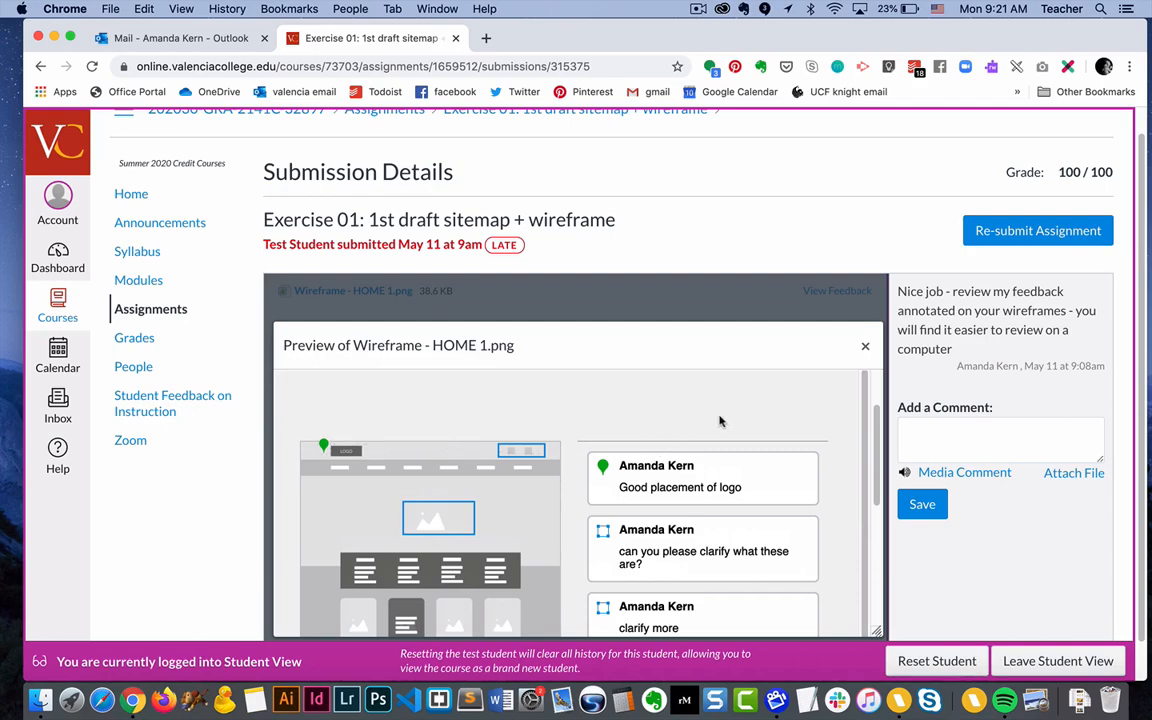
mouse_move(865, 347)
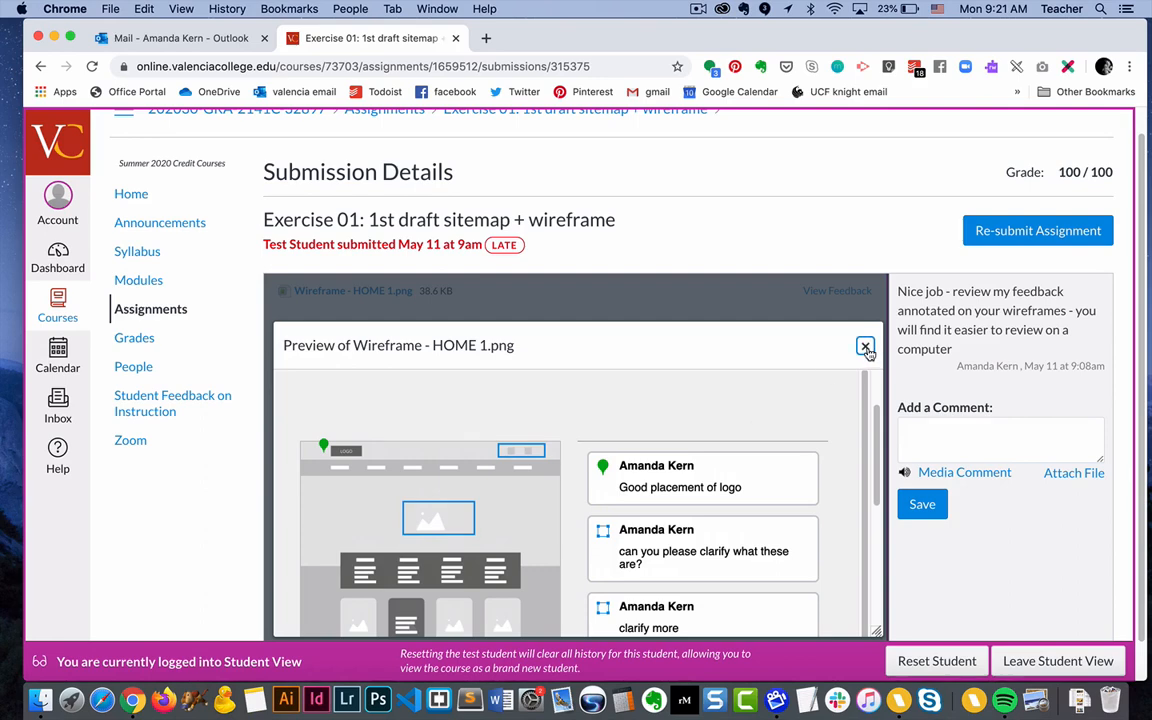